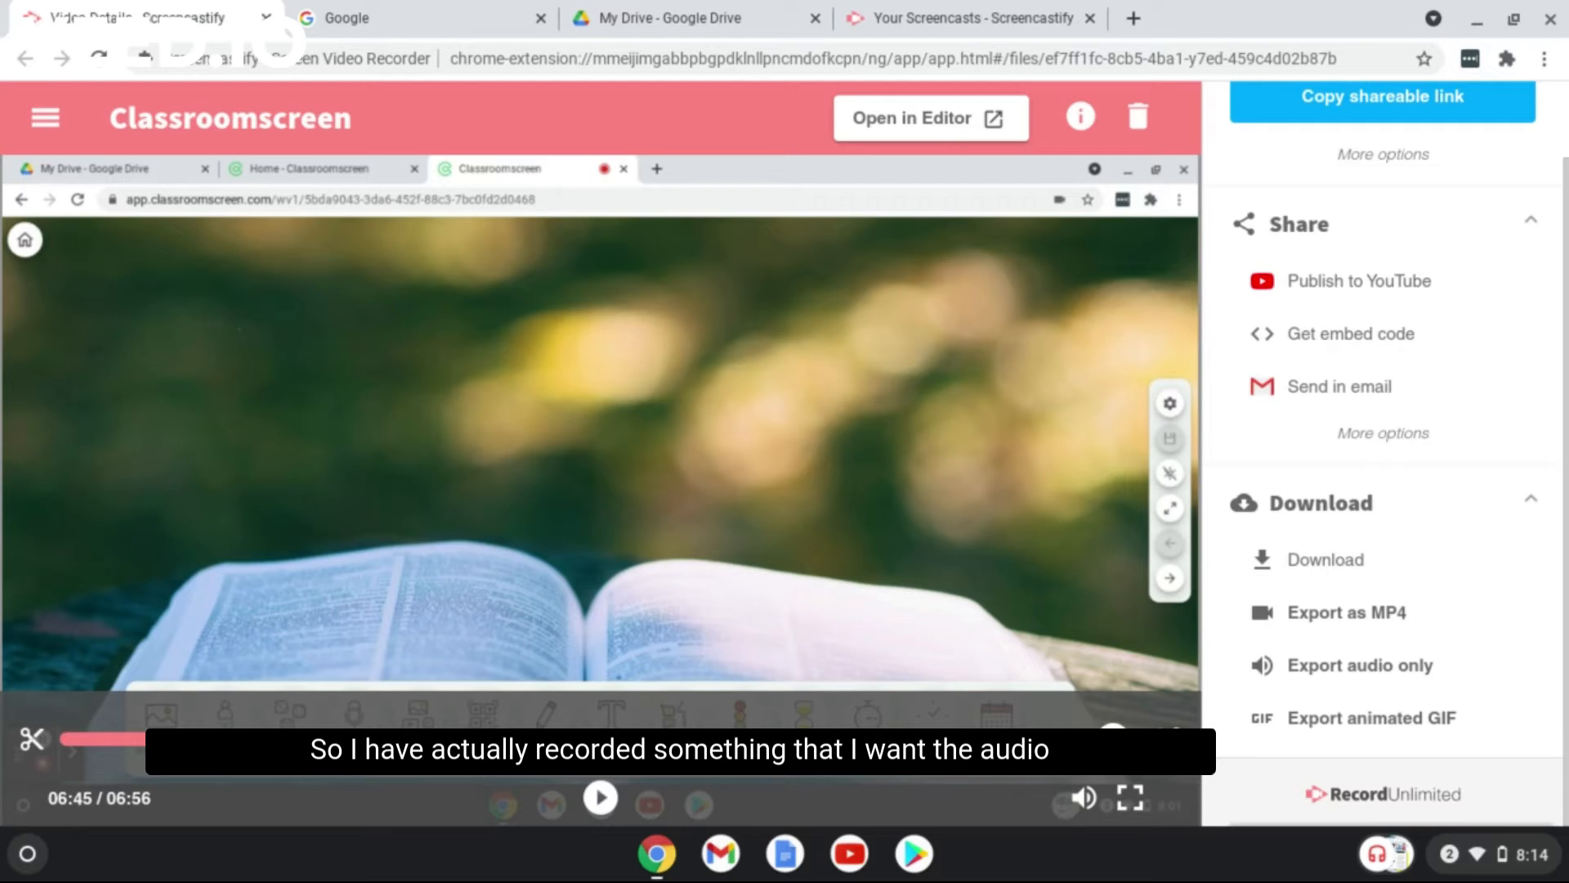
mouse_move(1078, 392)
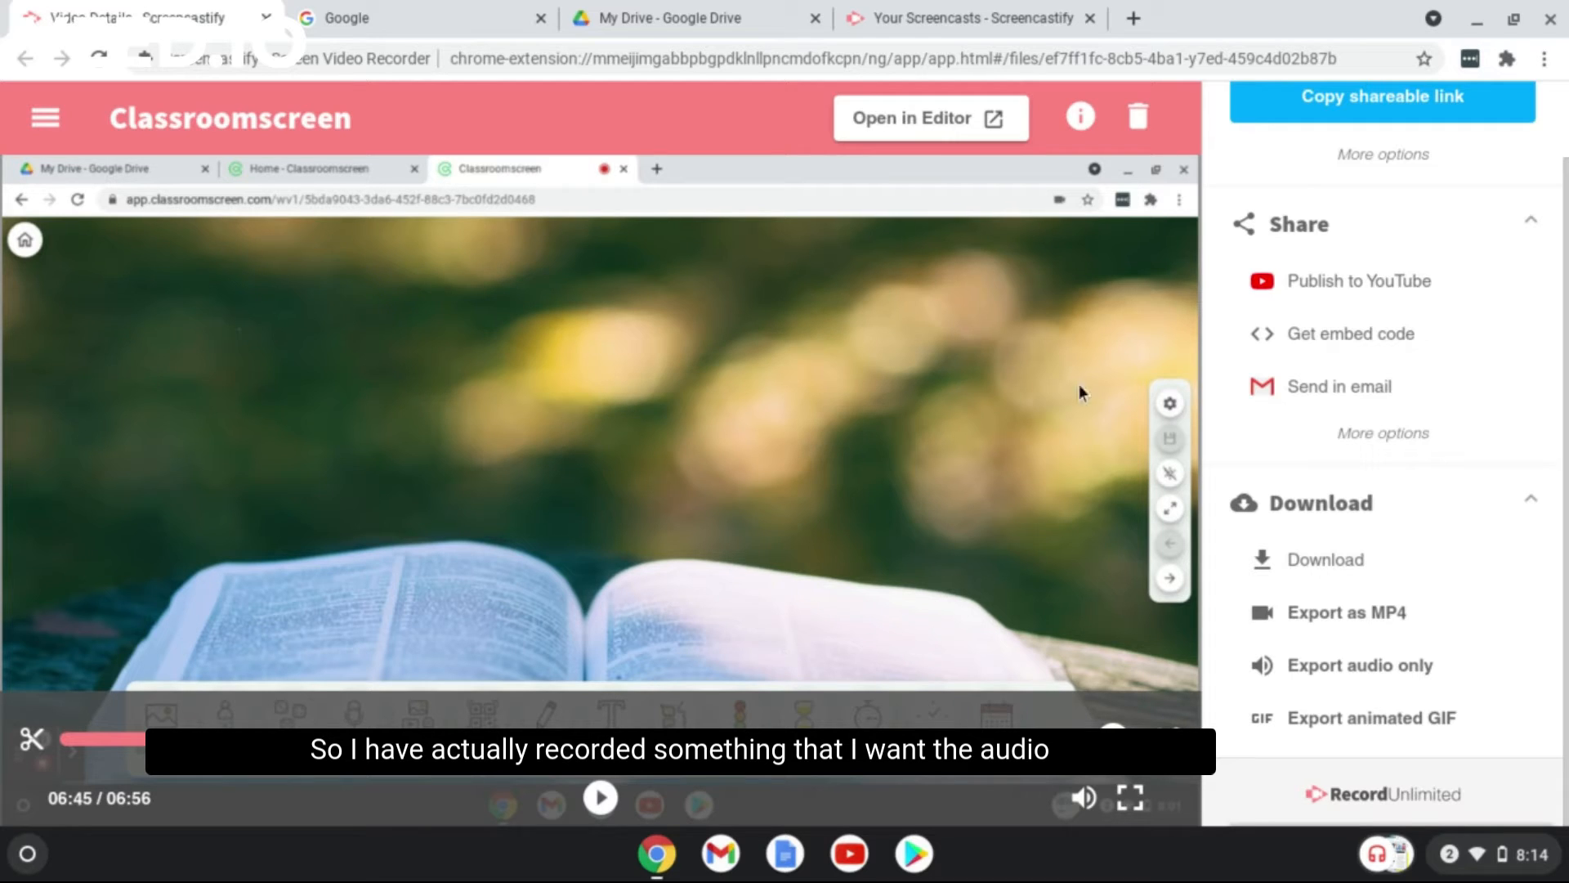
mouse_move(1022, 441)
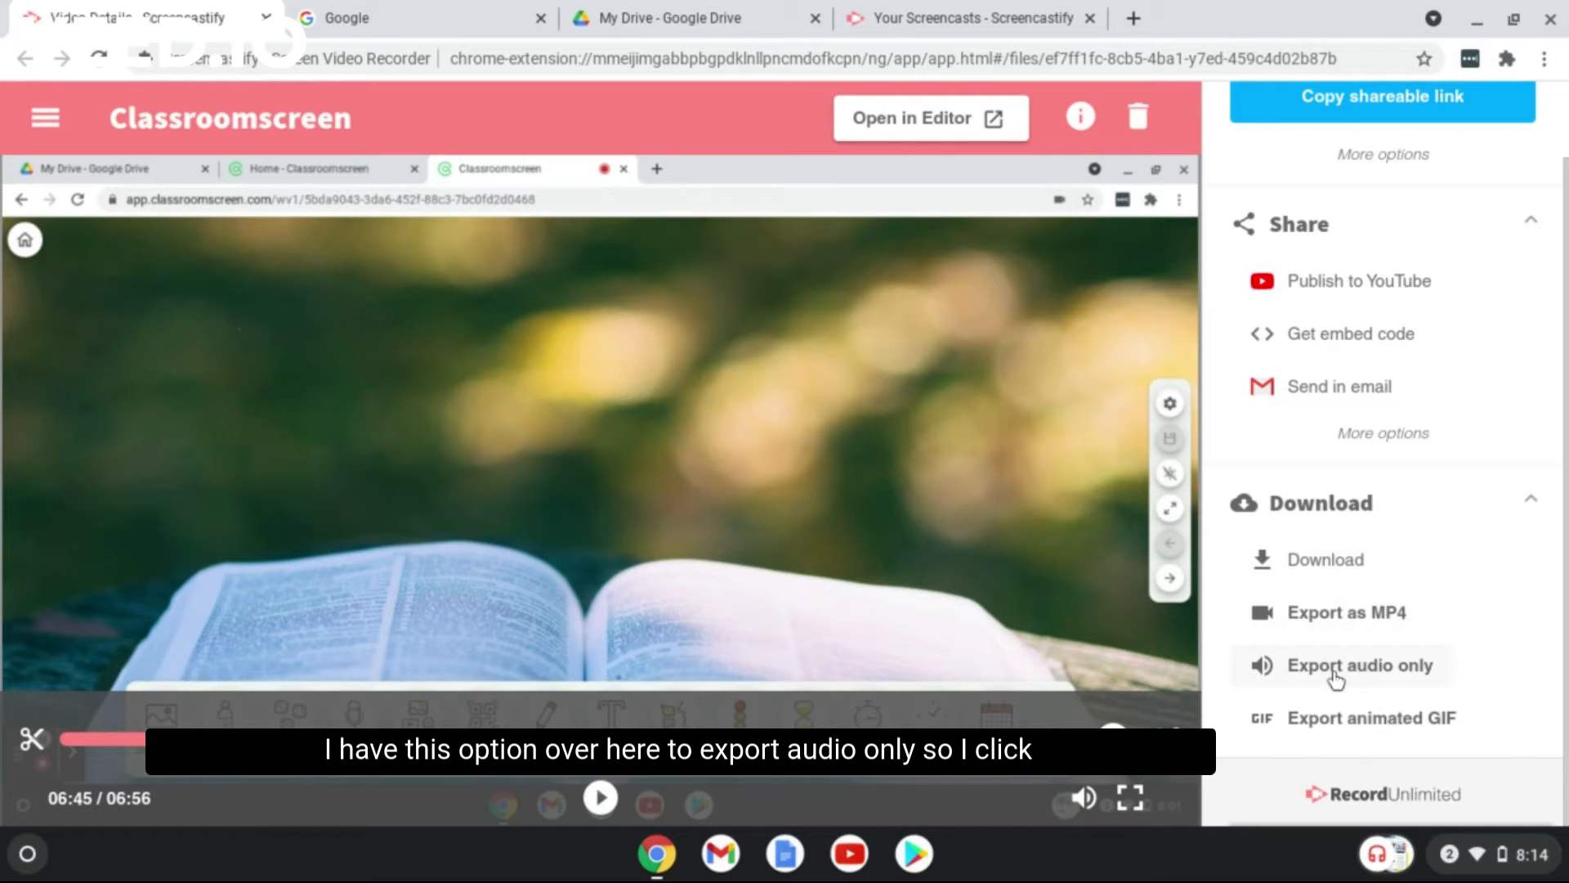
- Export the Classroomscreen recording as audio only and download the MP3
click(1360, 665)
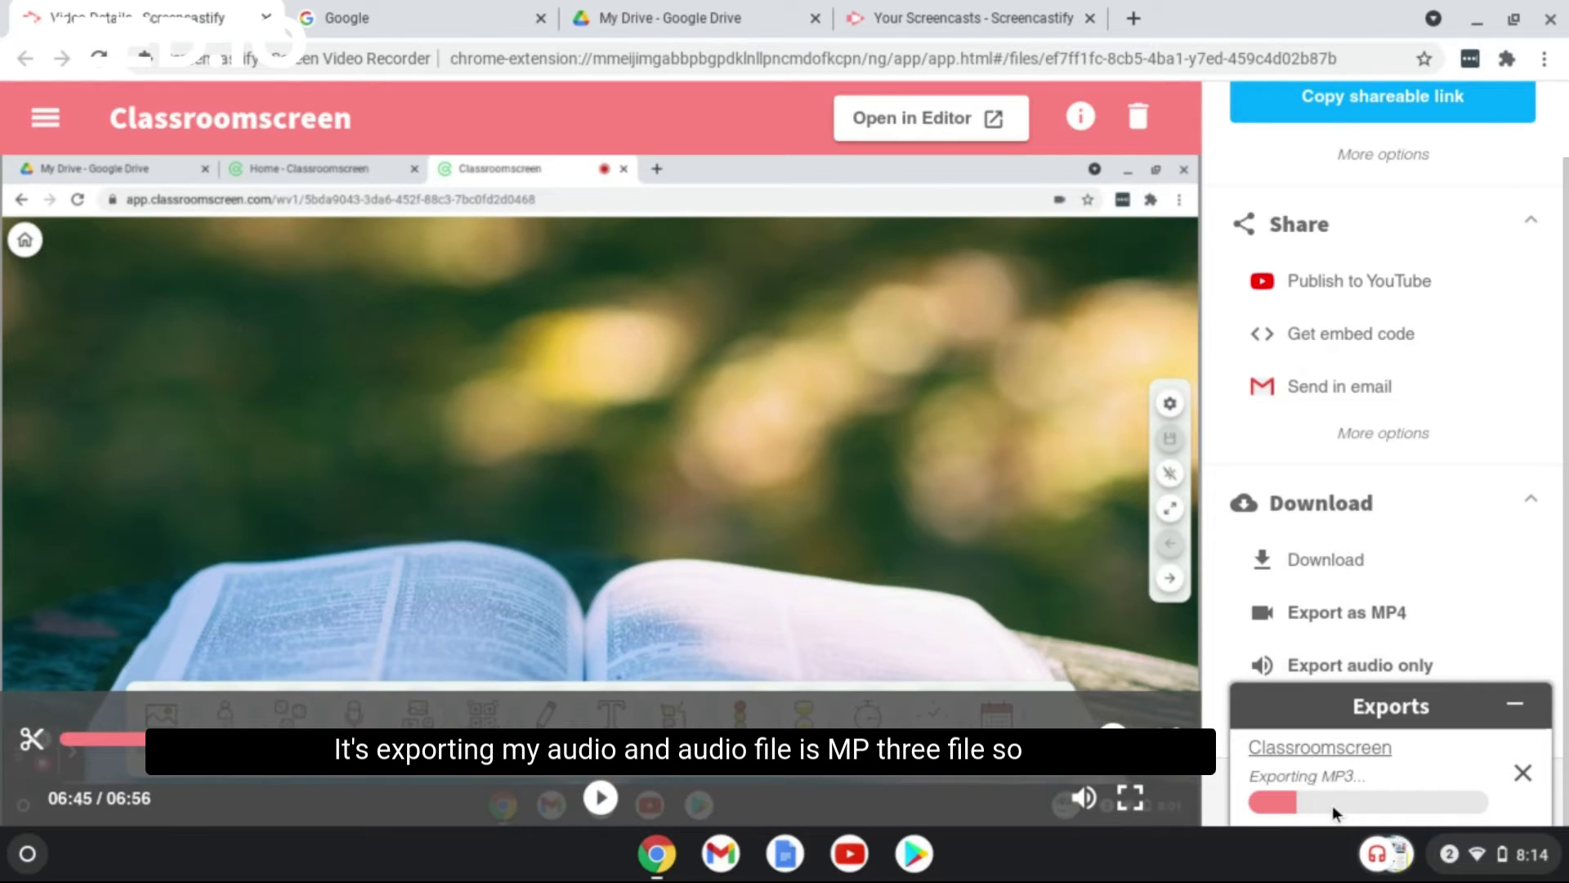
mouse_move(1366, 787)
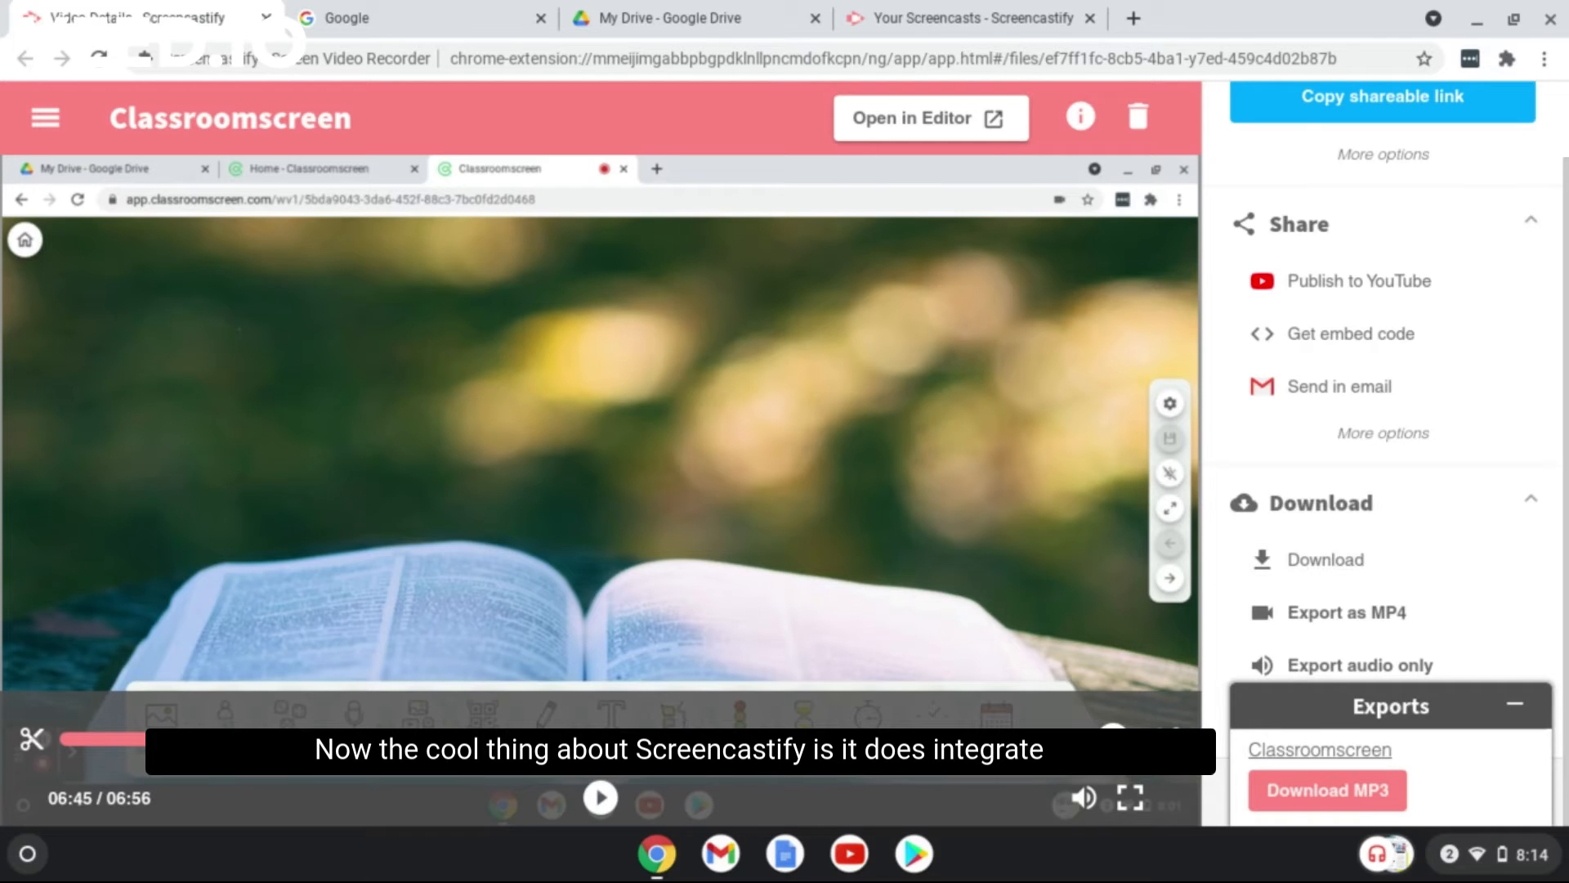
click(1327, 789)
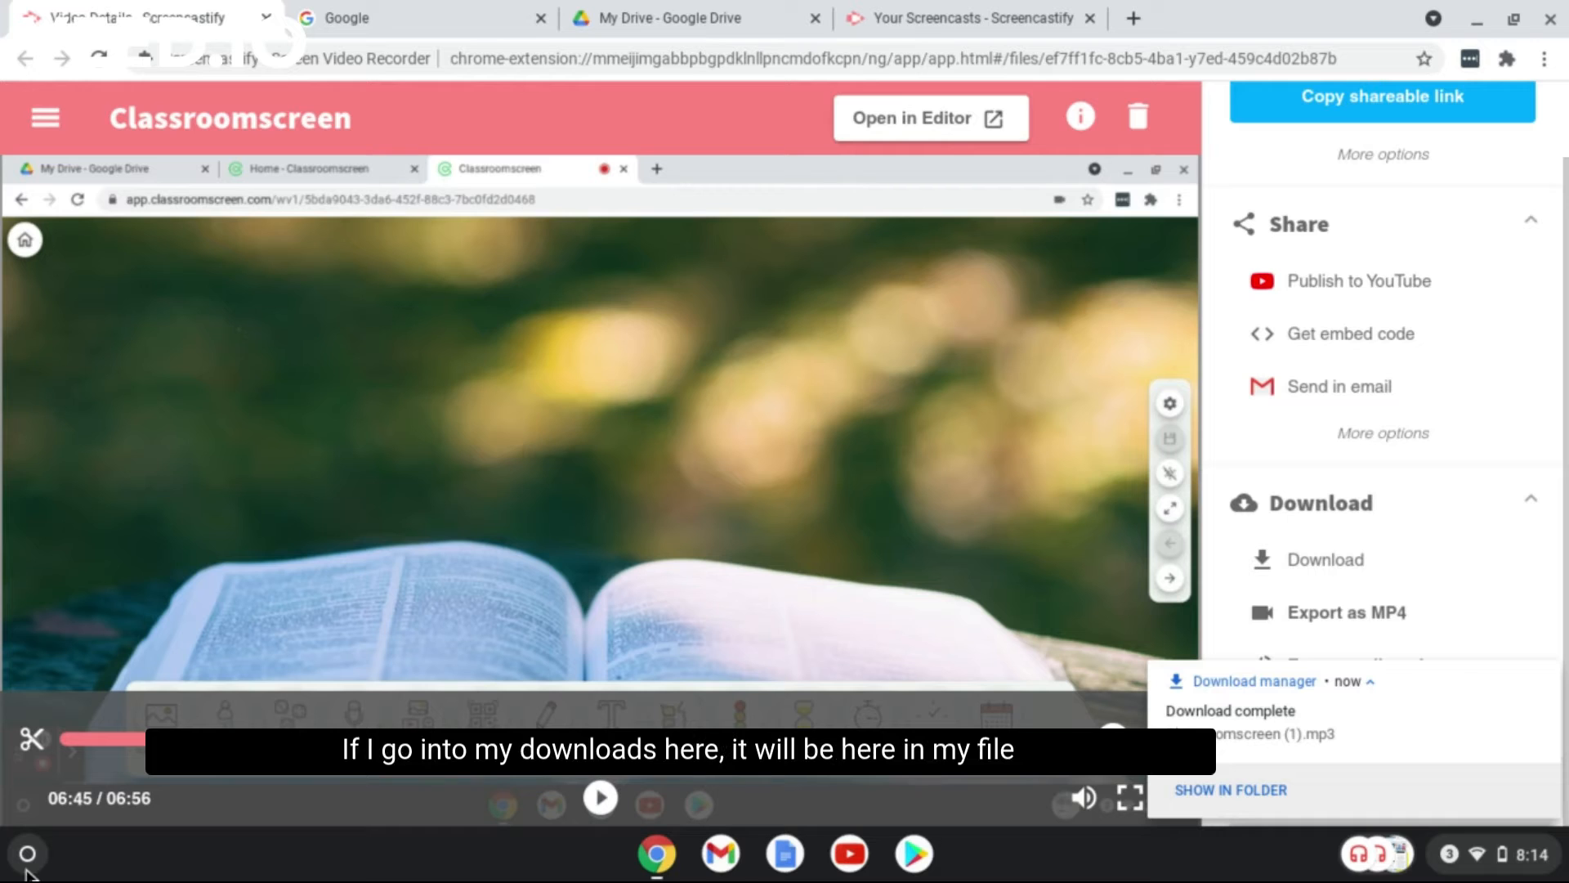
click(26, 854)
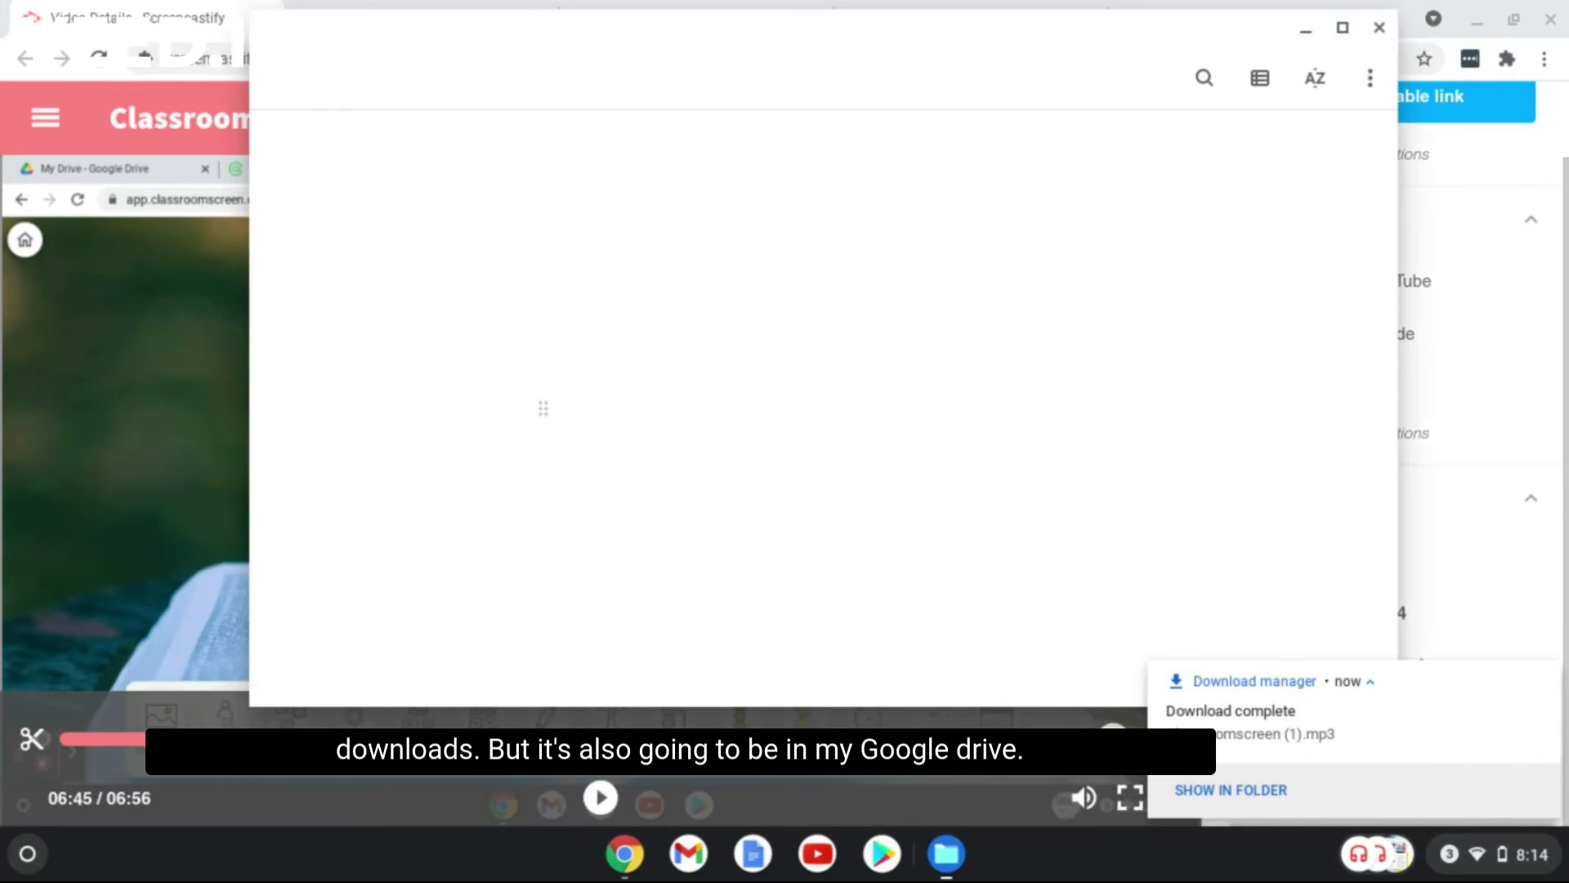
click(1230, 789)
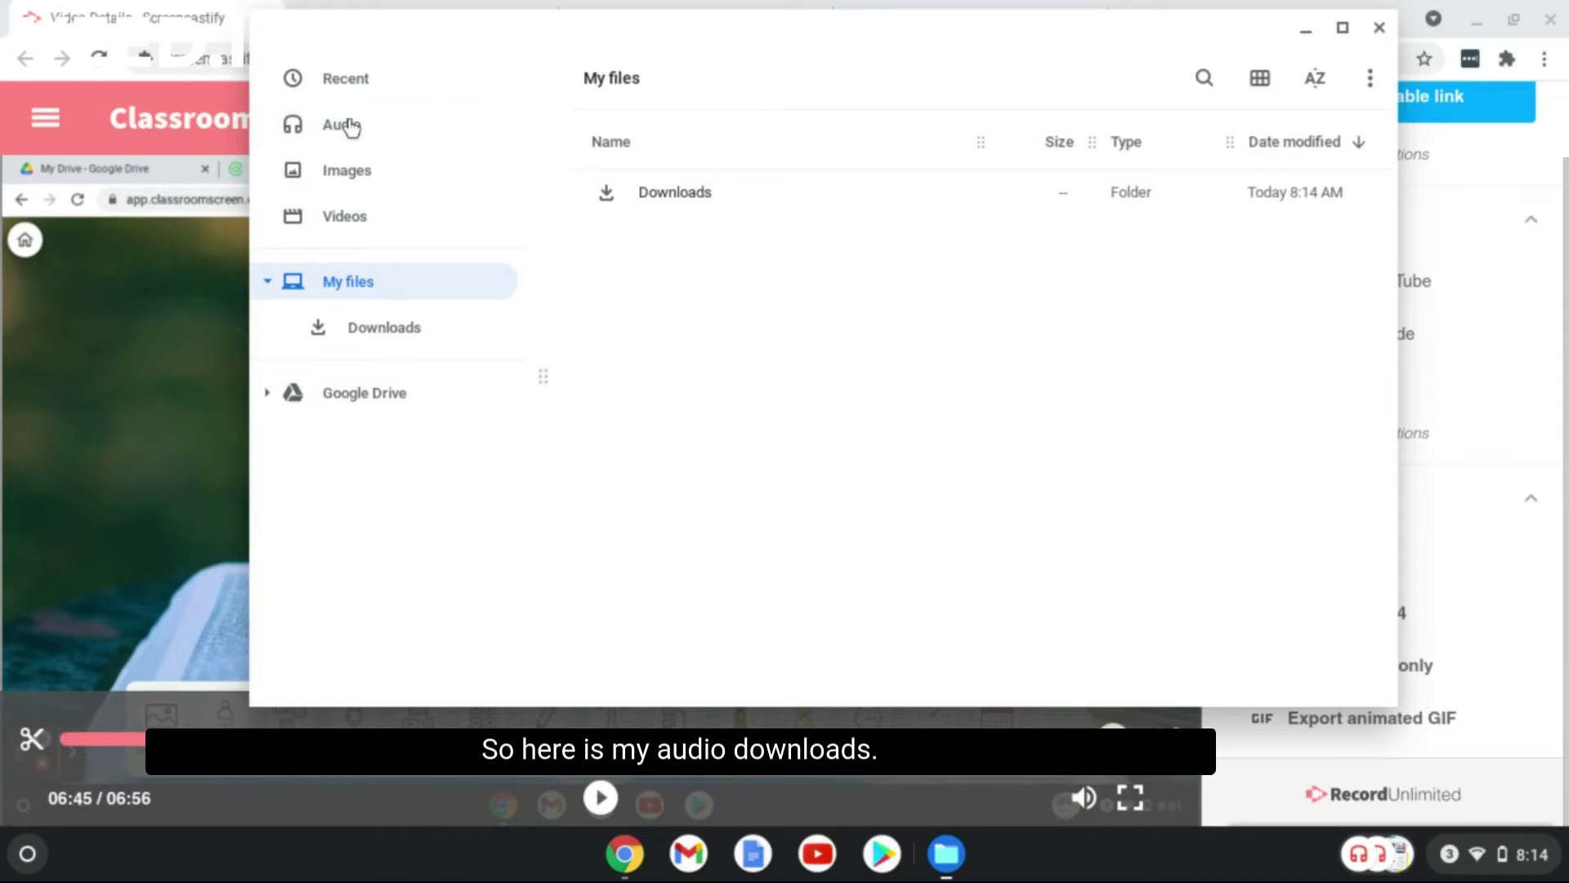
click(341, 124)
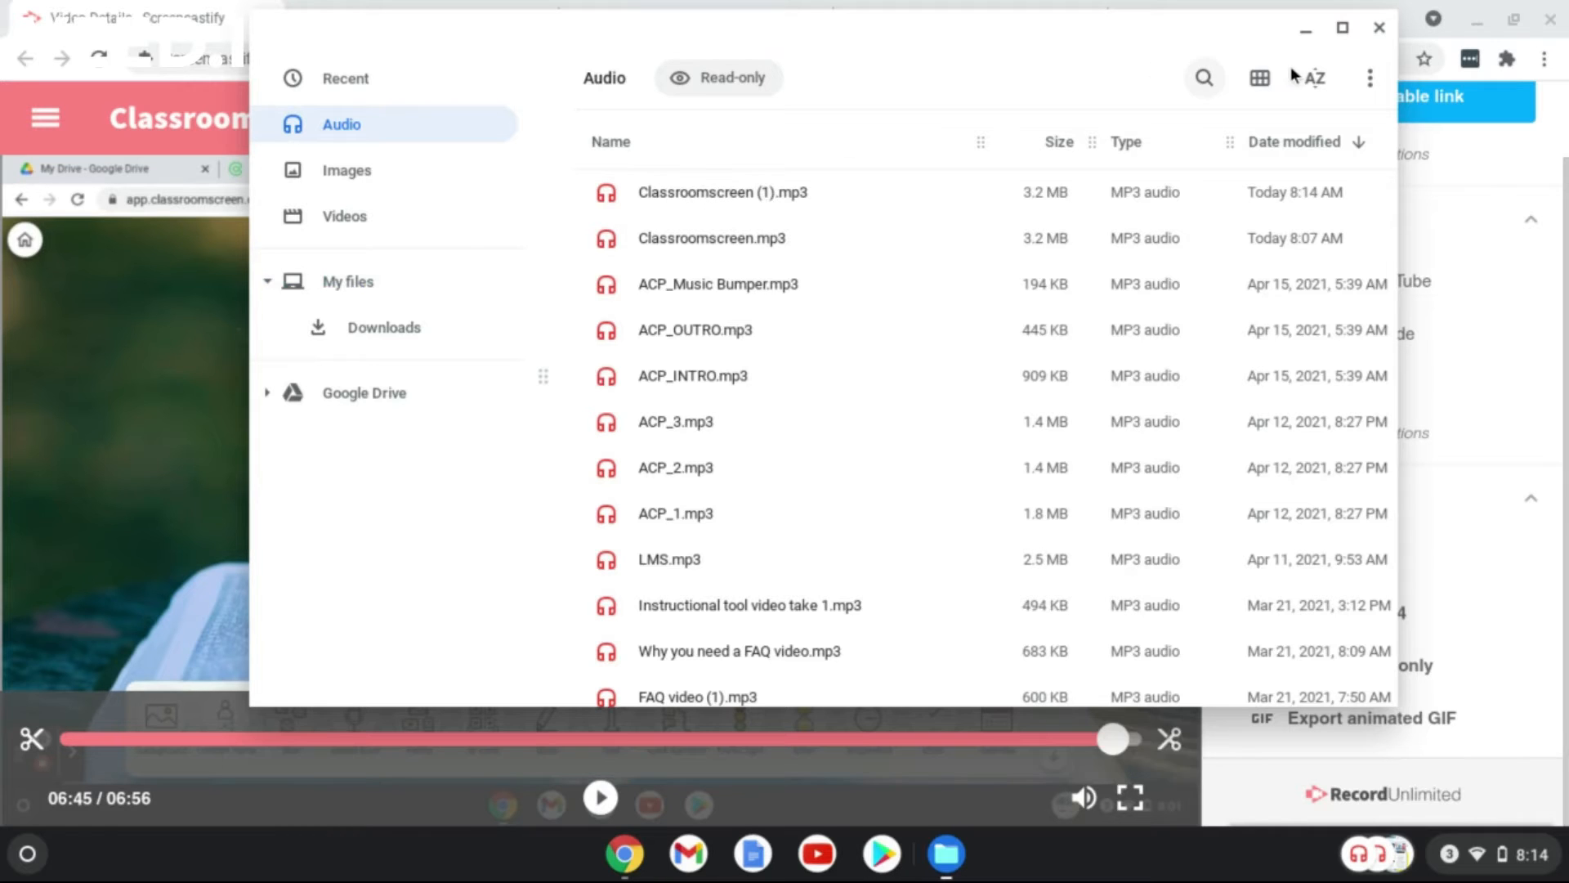
click(1379, 27)
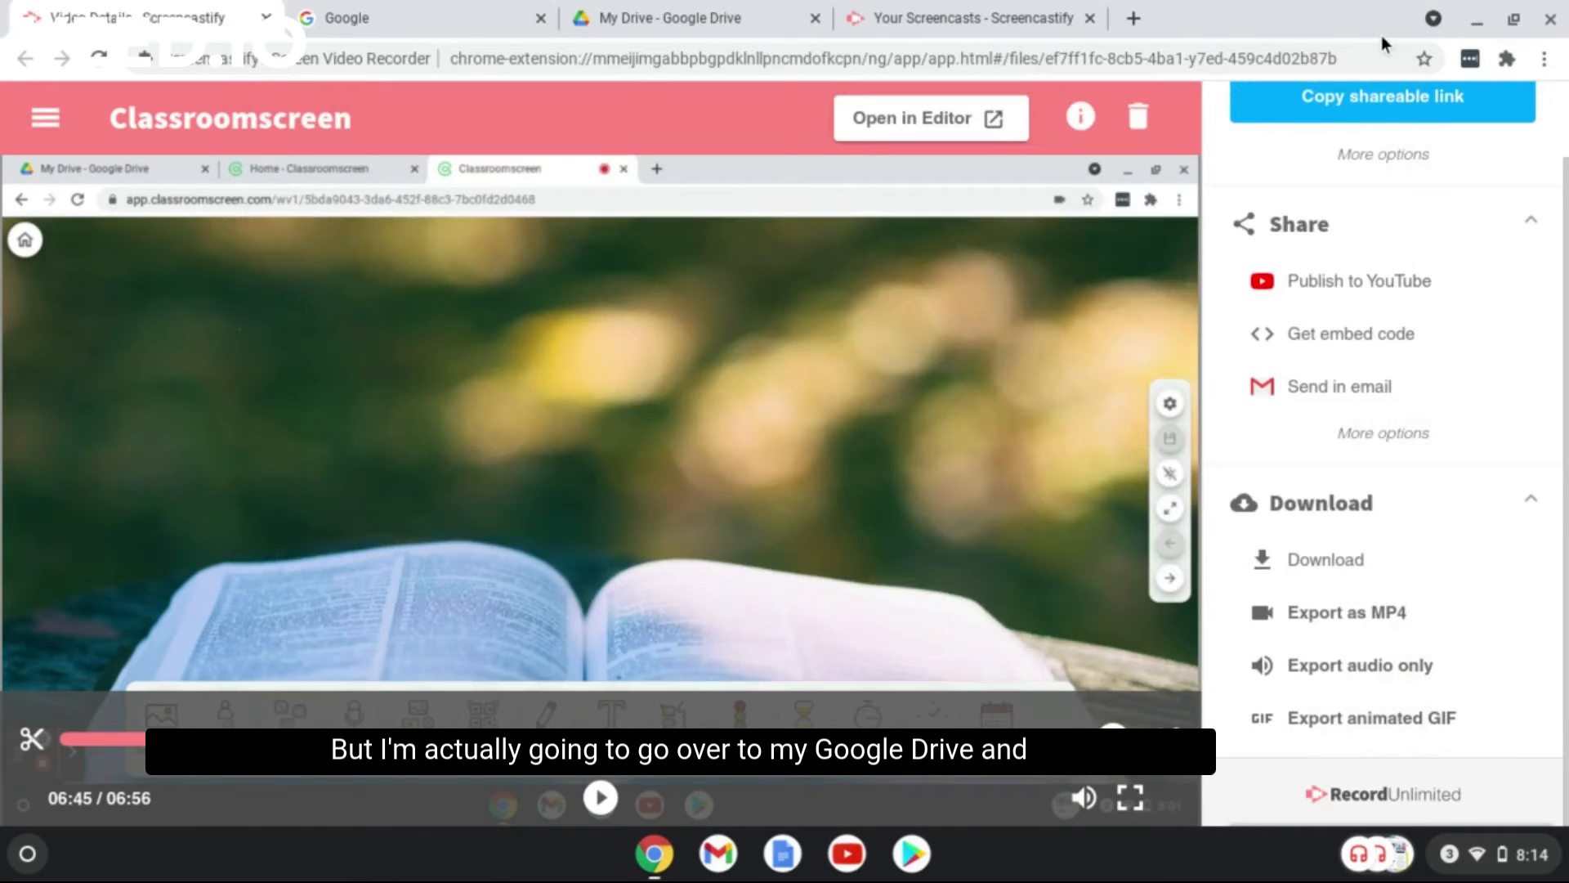
mouse_move(667, 18)
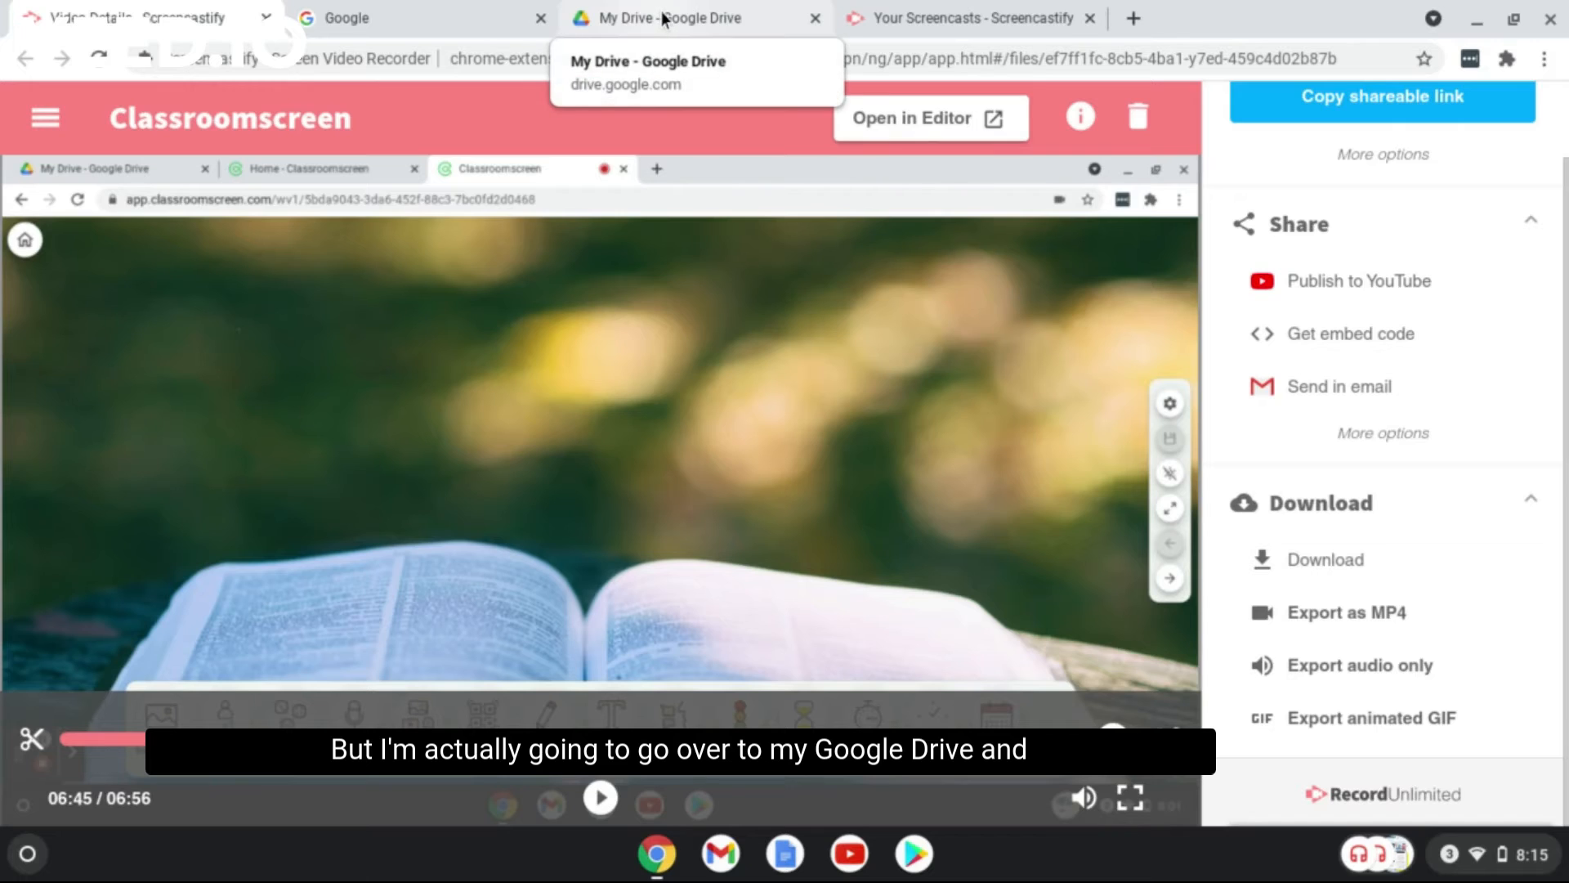
- Switch to Google Drive and refresh My Drive so the new audio file appears
click(691, 18)
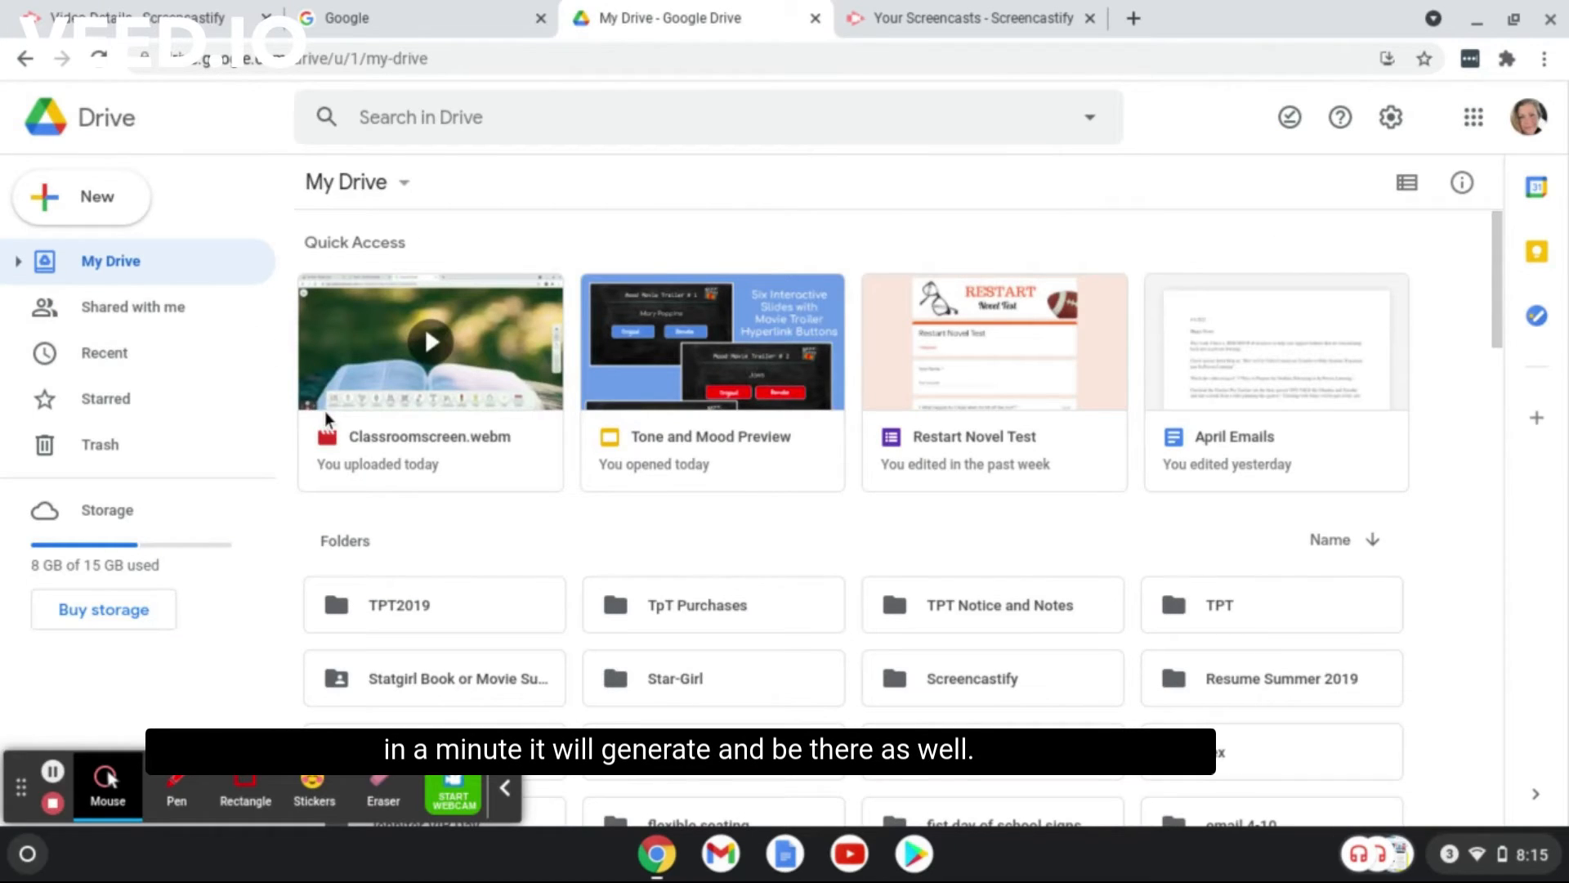
mouse_move(715, 241)
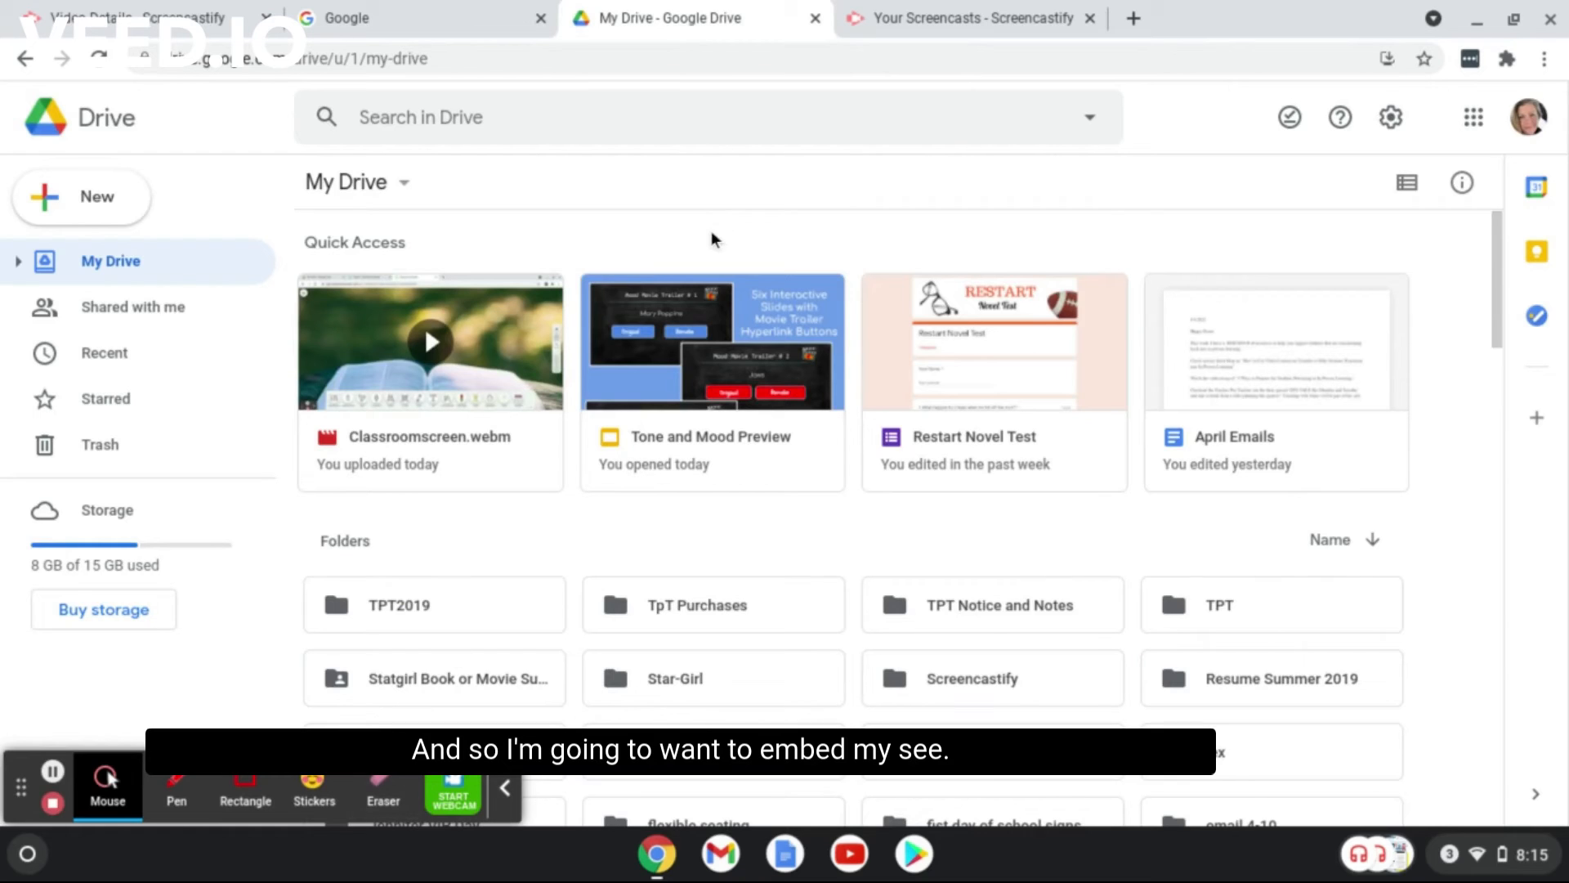
mouse_move(721, 327)
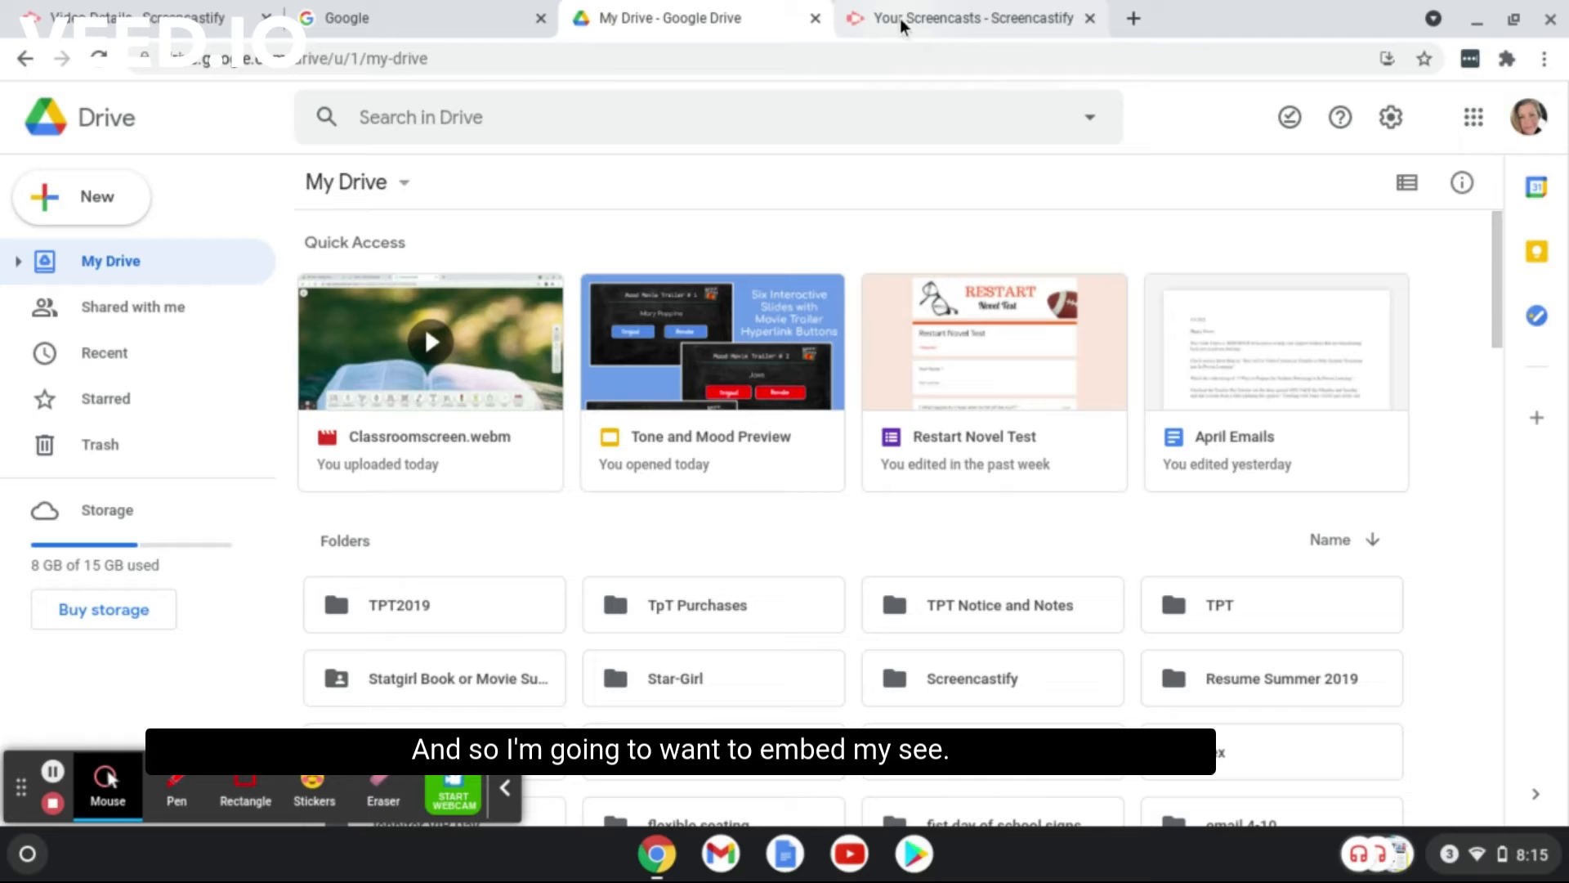
click(97, 58)
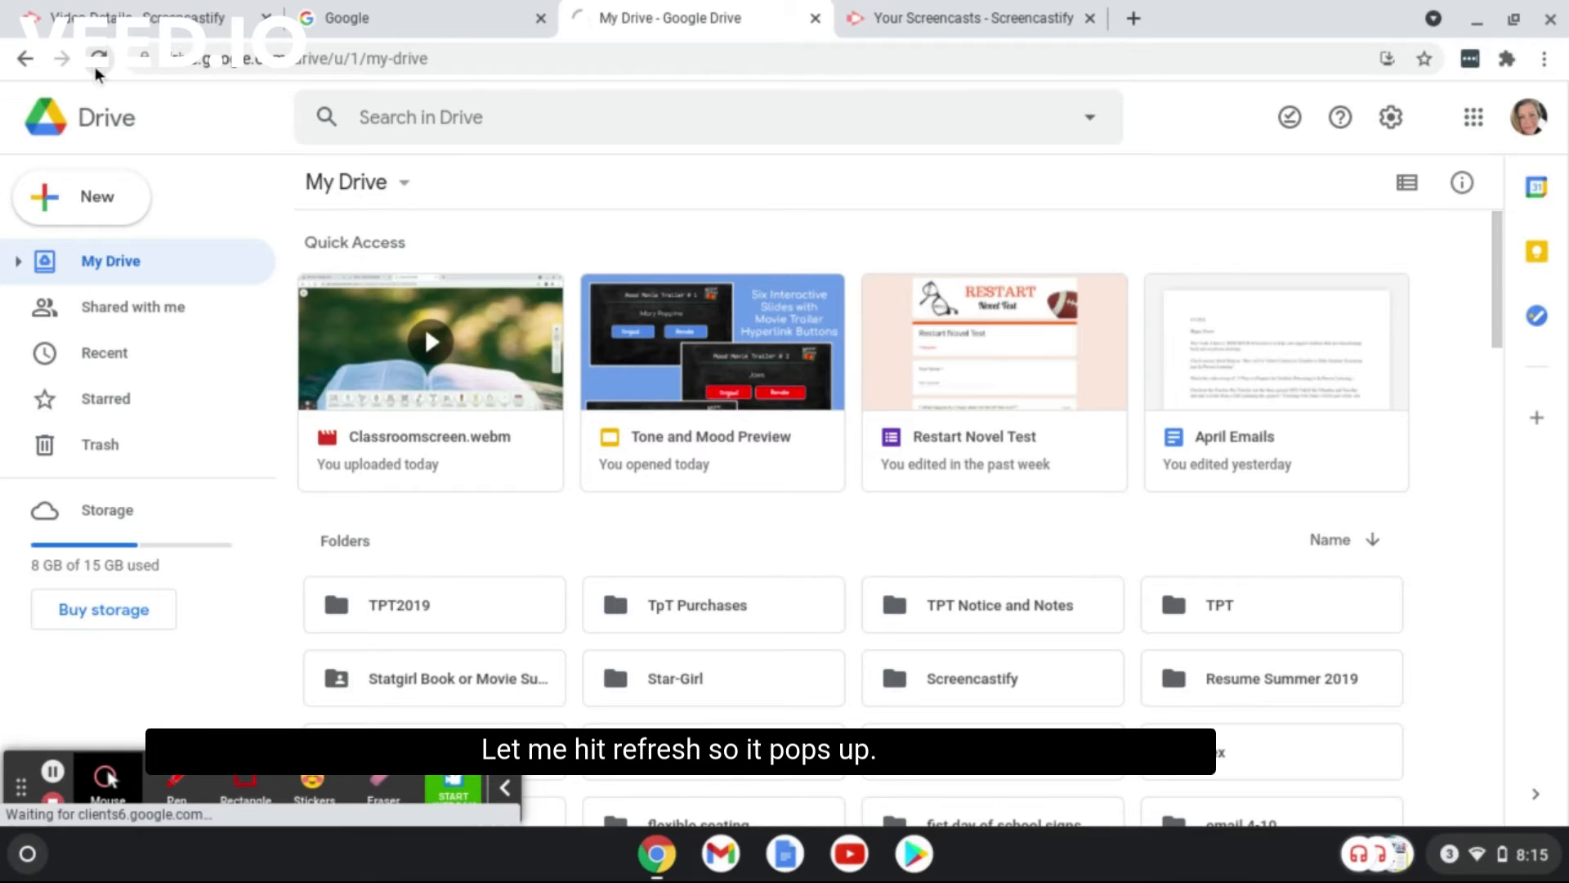
click(97, 58)
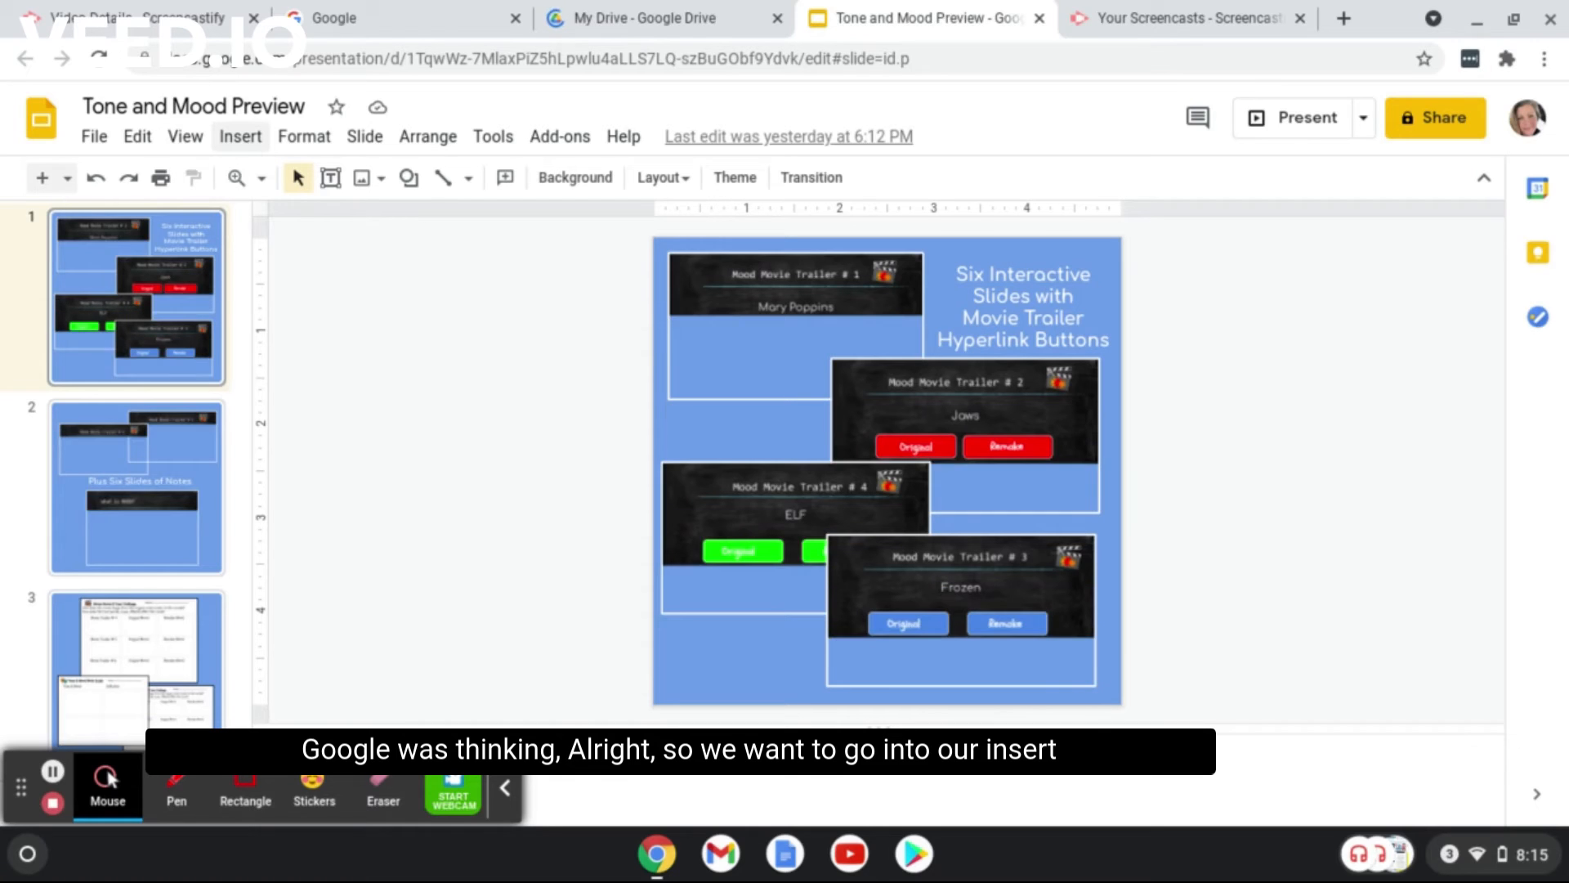
- Open the Insert > Audio dialog listing the Drive audio files
click(239, 137)
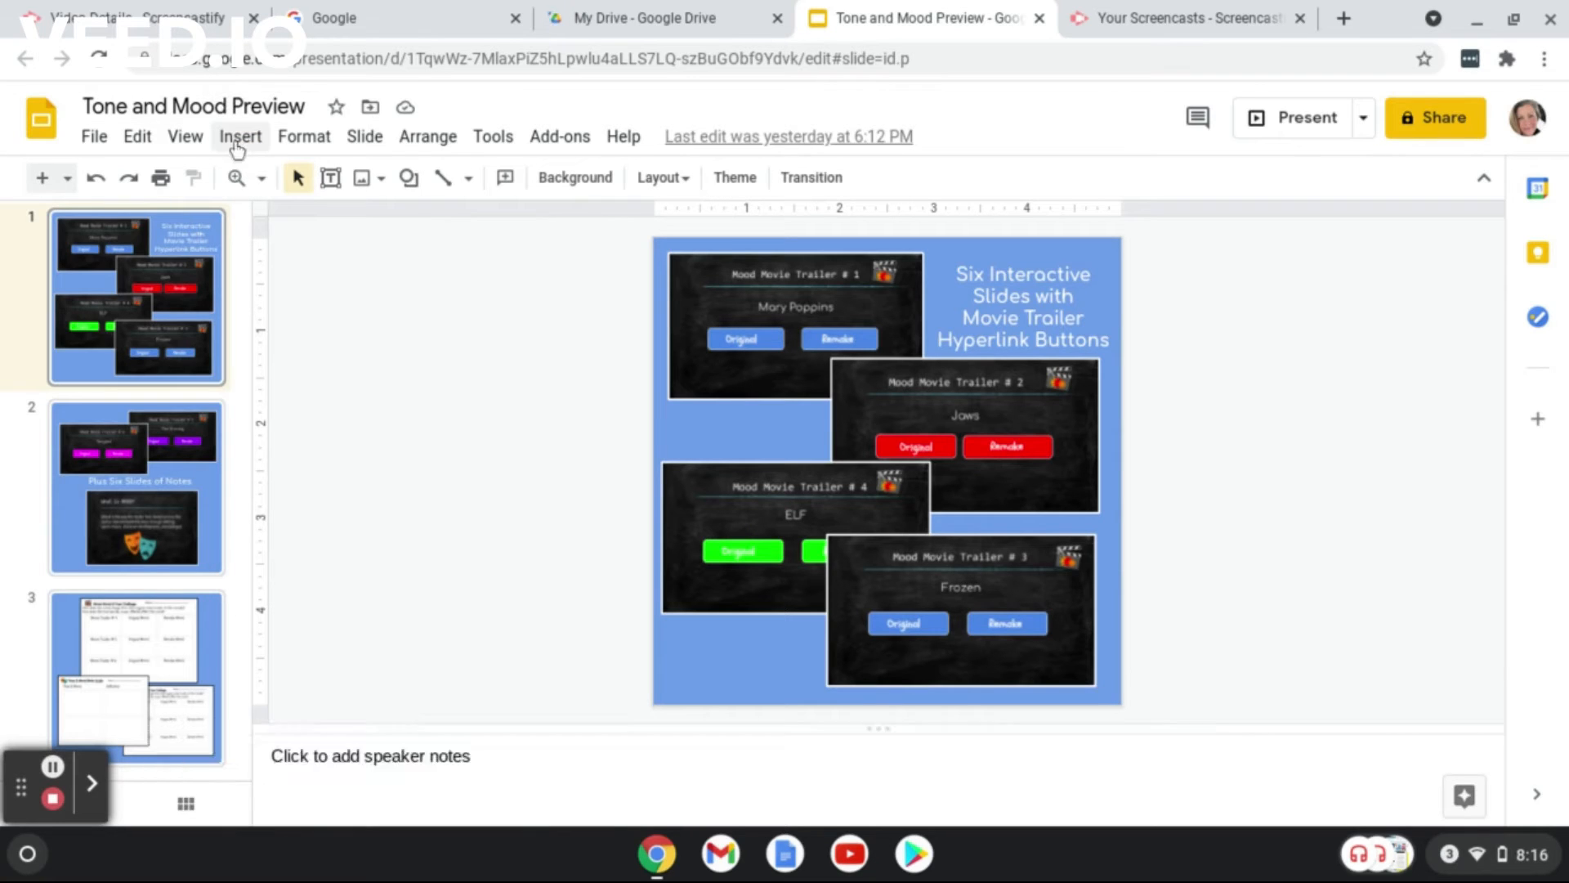
click(241, 137)
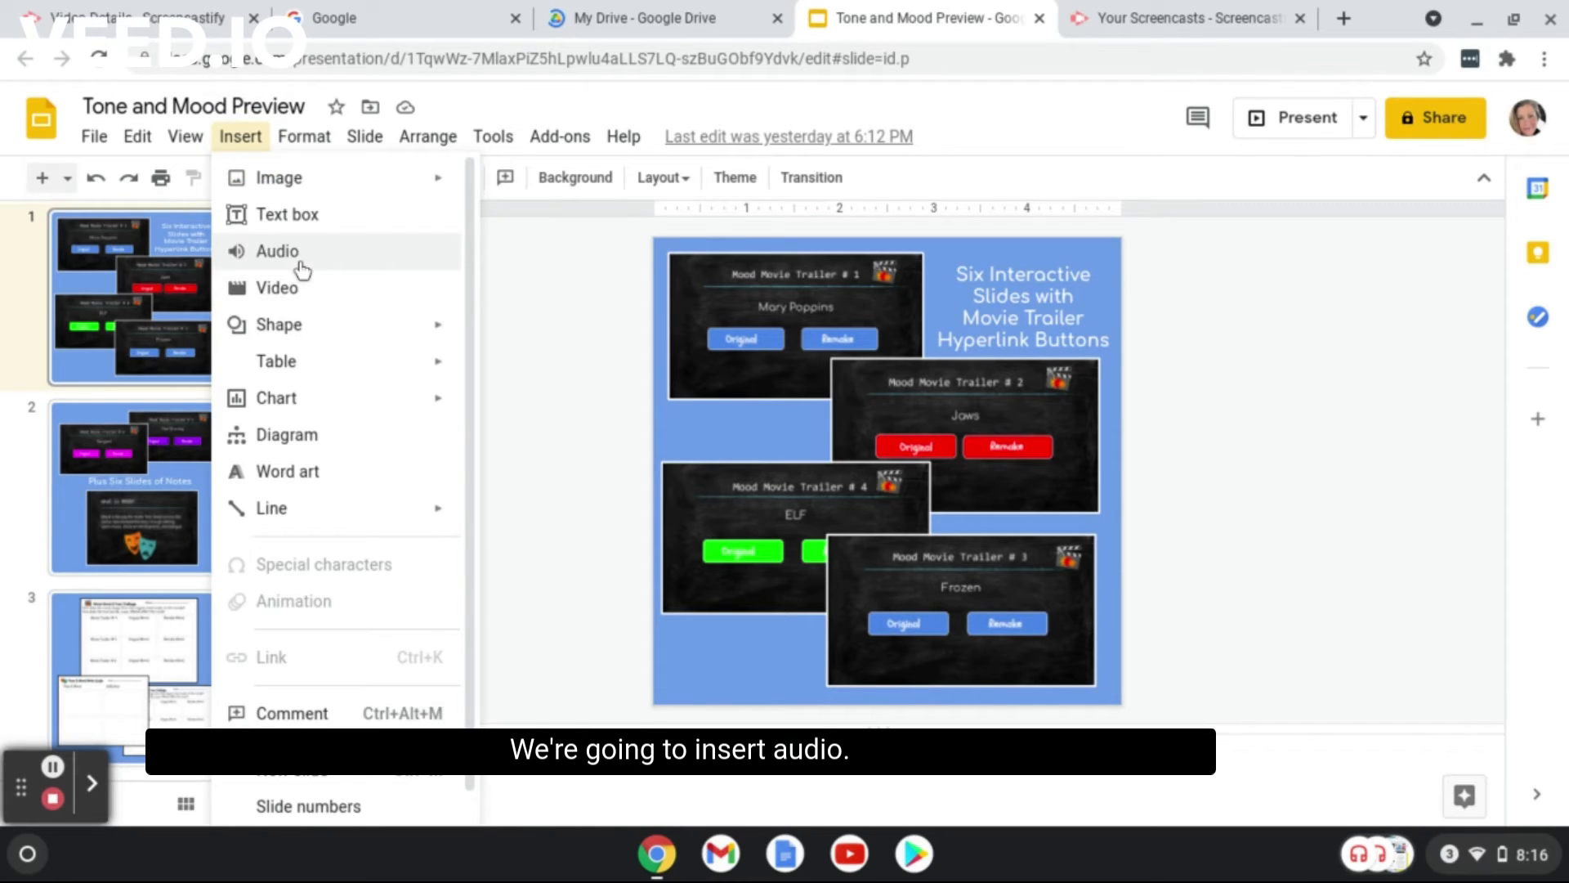
click(277, 250)
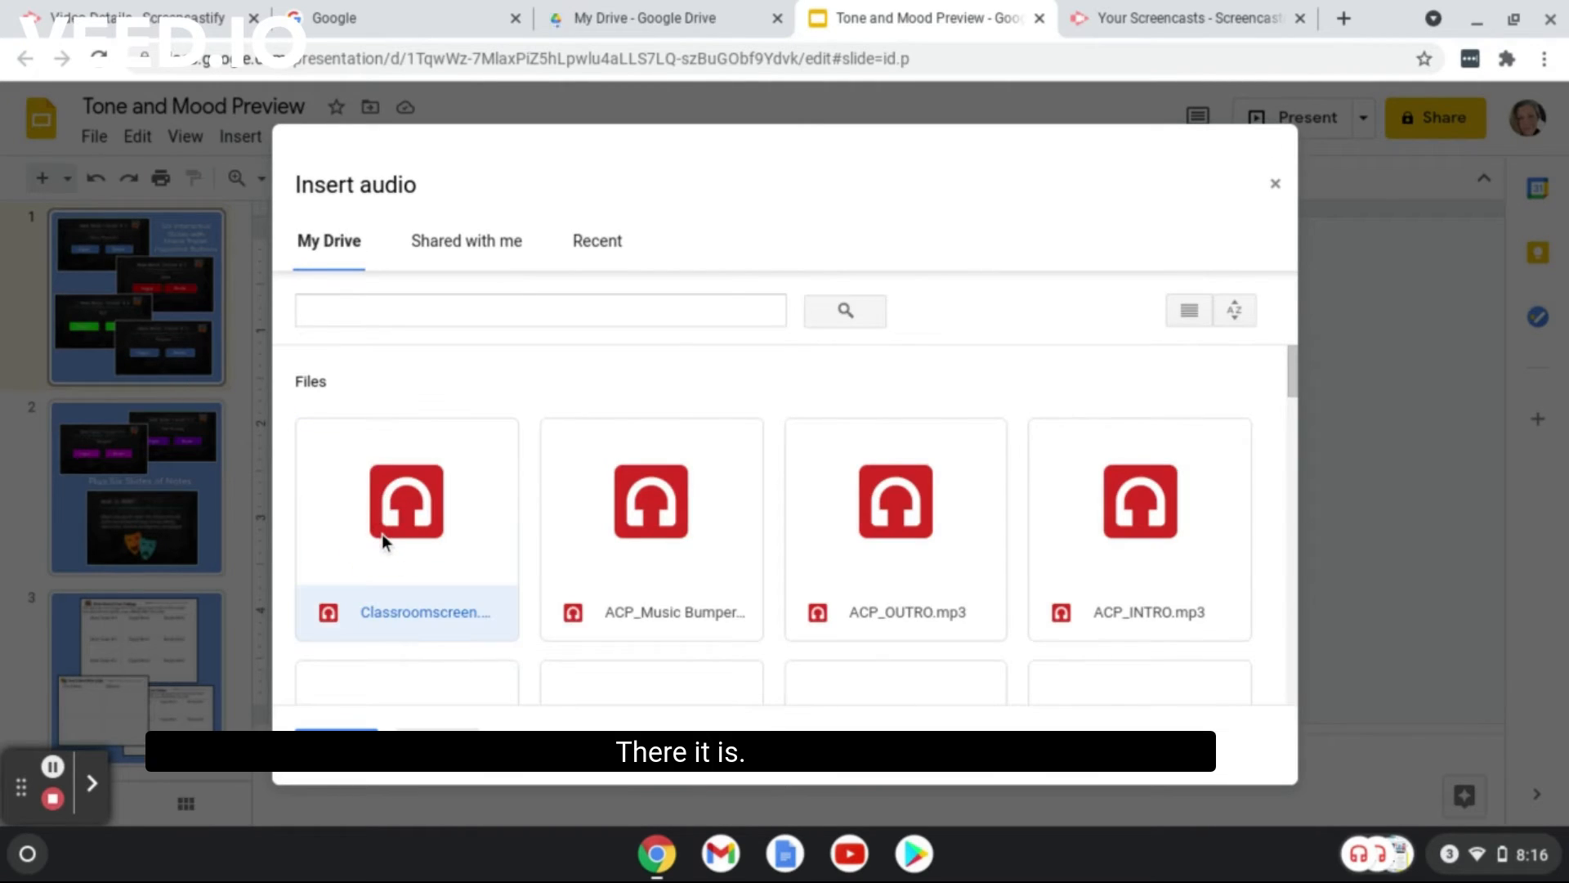
mouse_move(1061, 526)
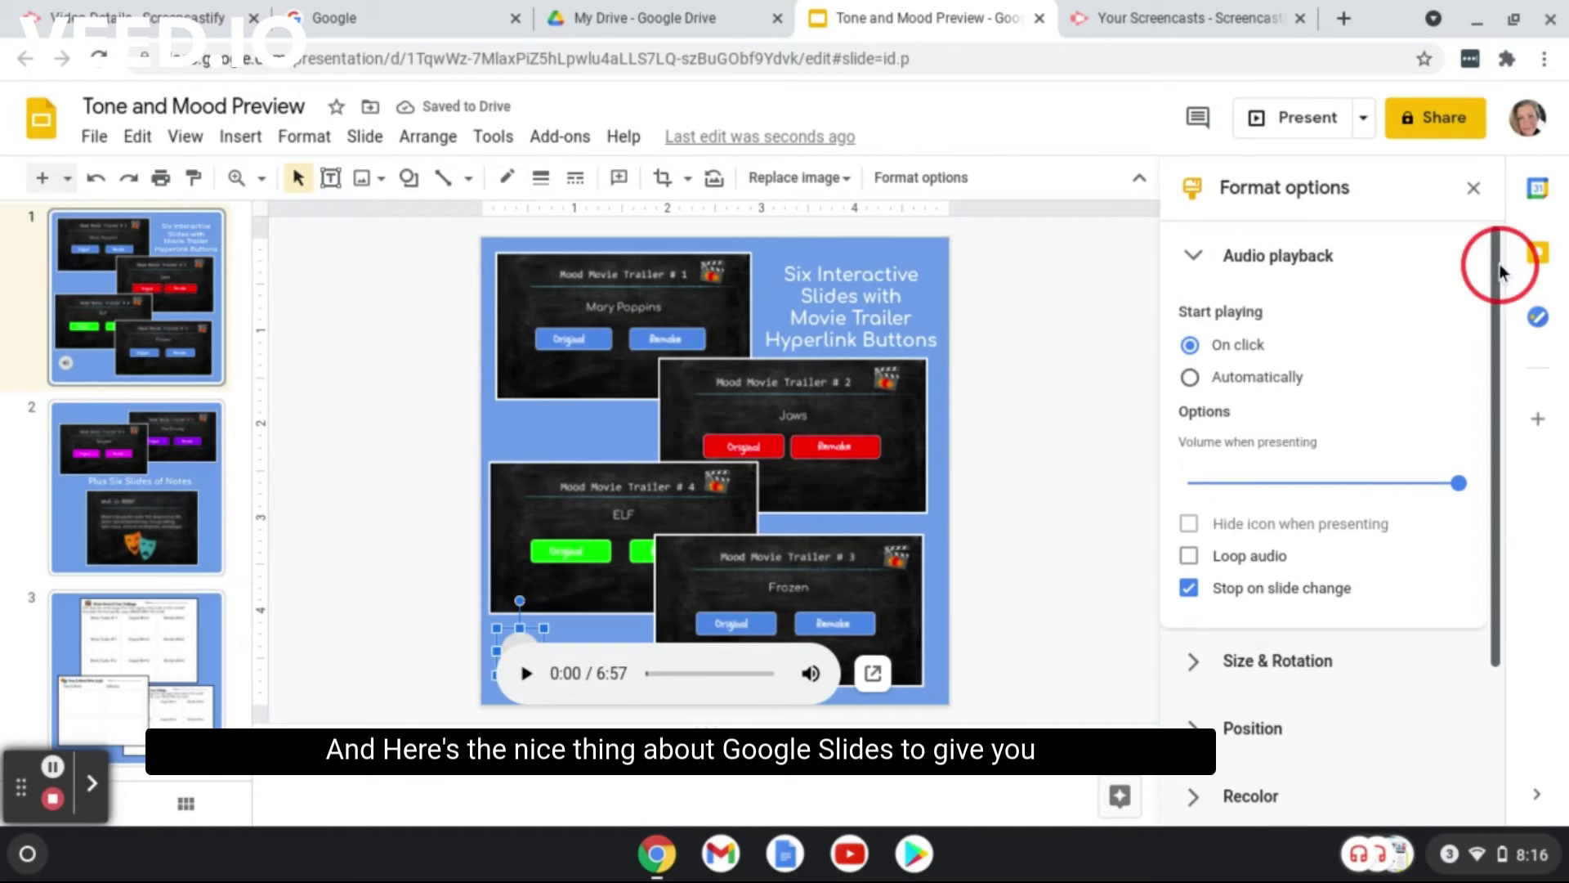
scroll(down, 3)
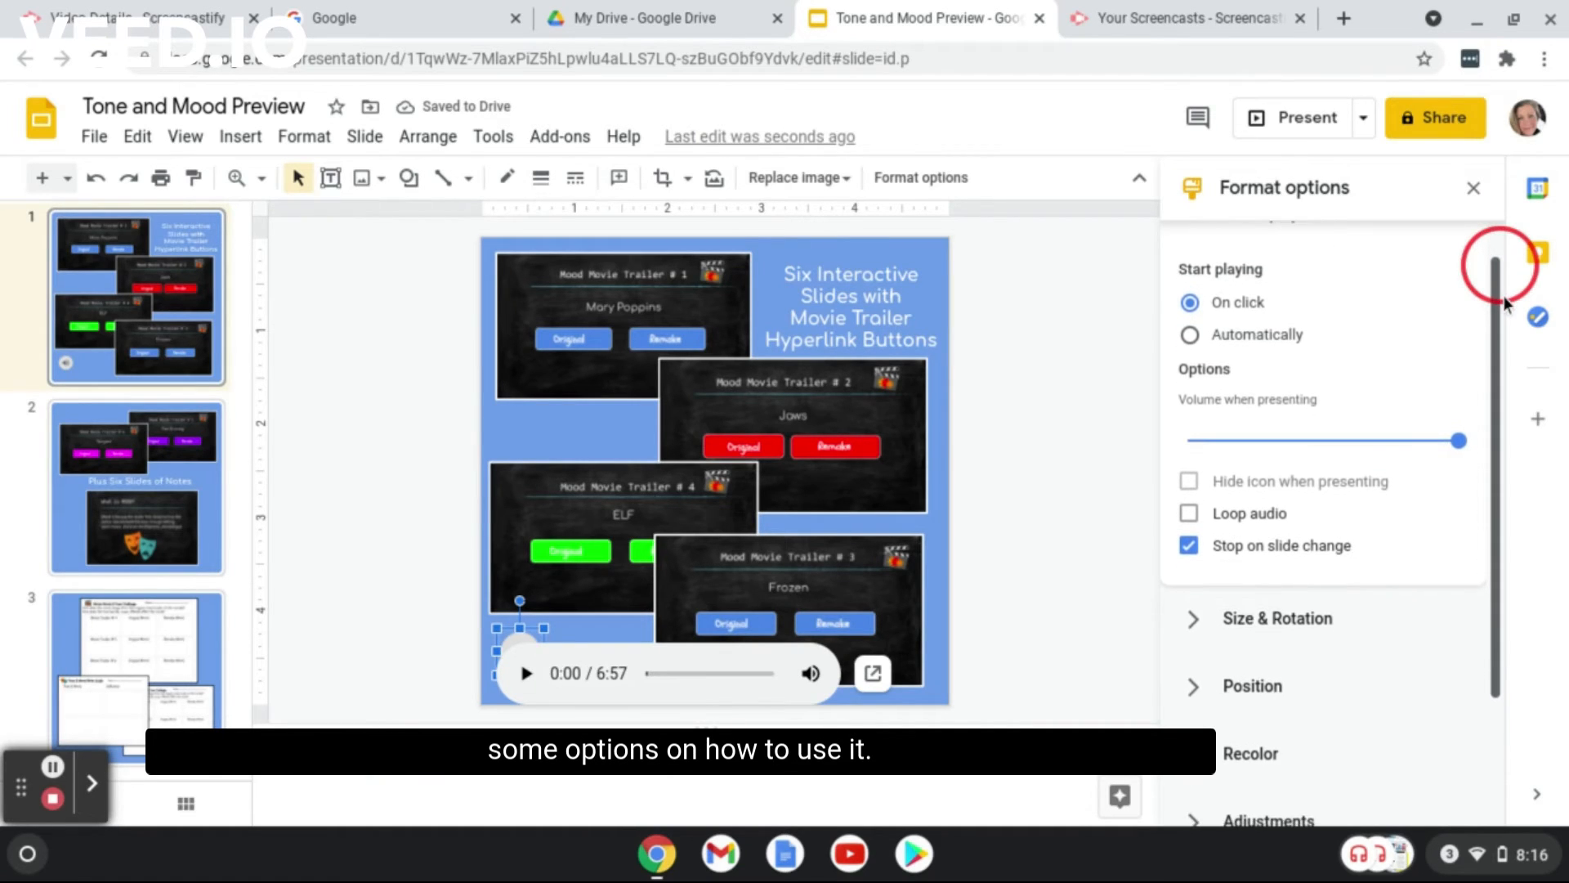
scroll(down, 3)
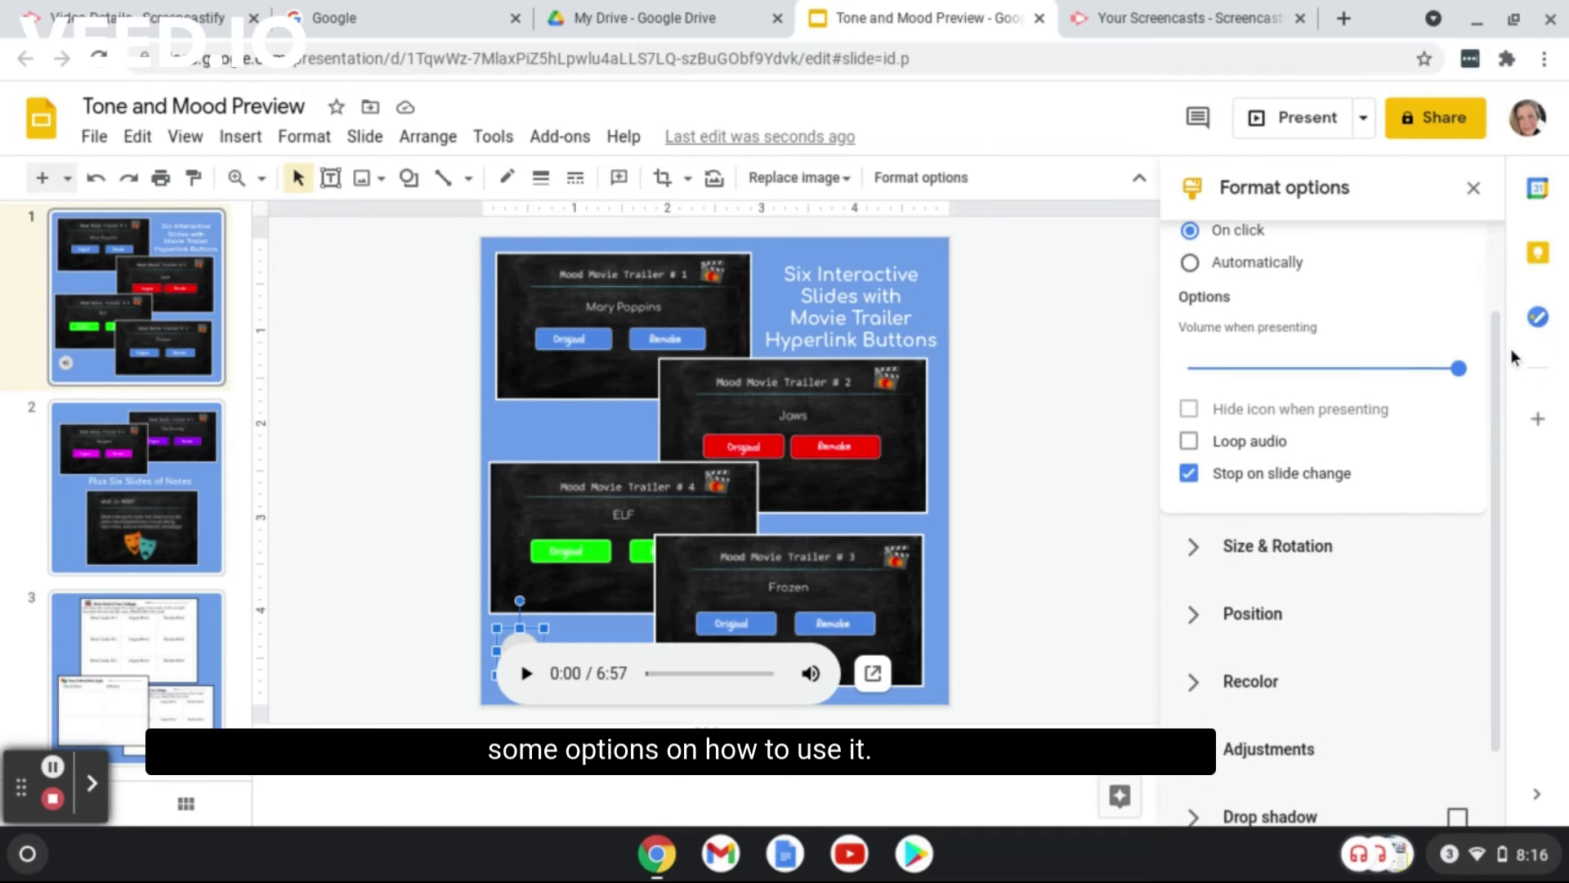
mouse_move(1292, 491)
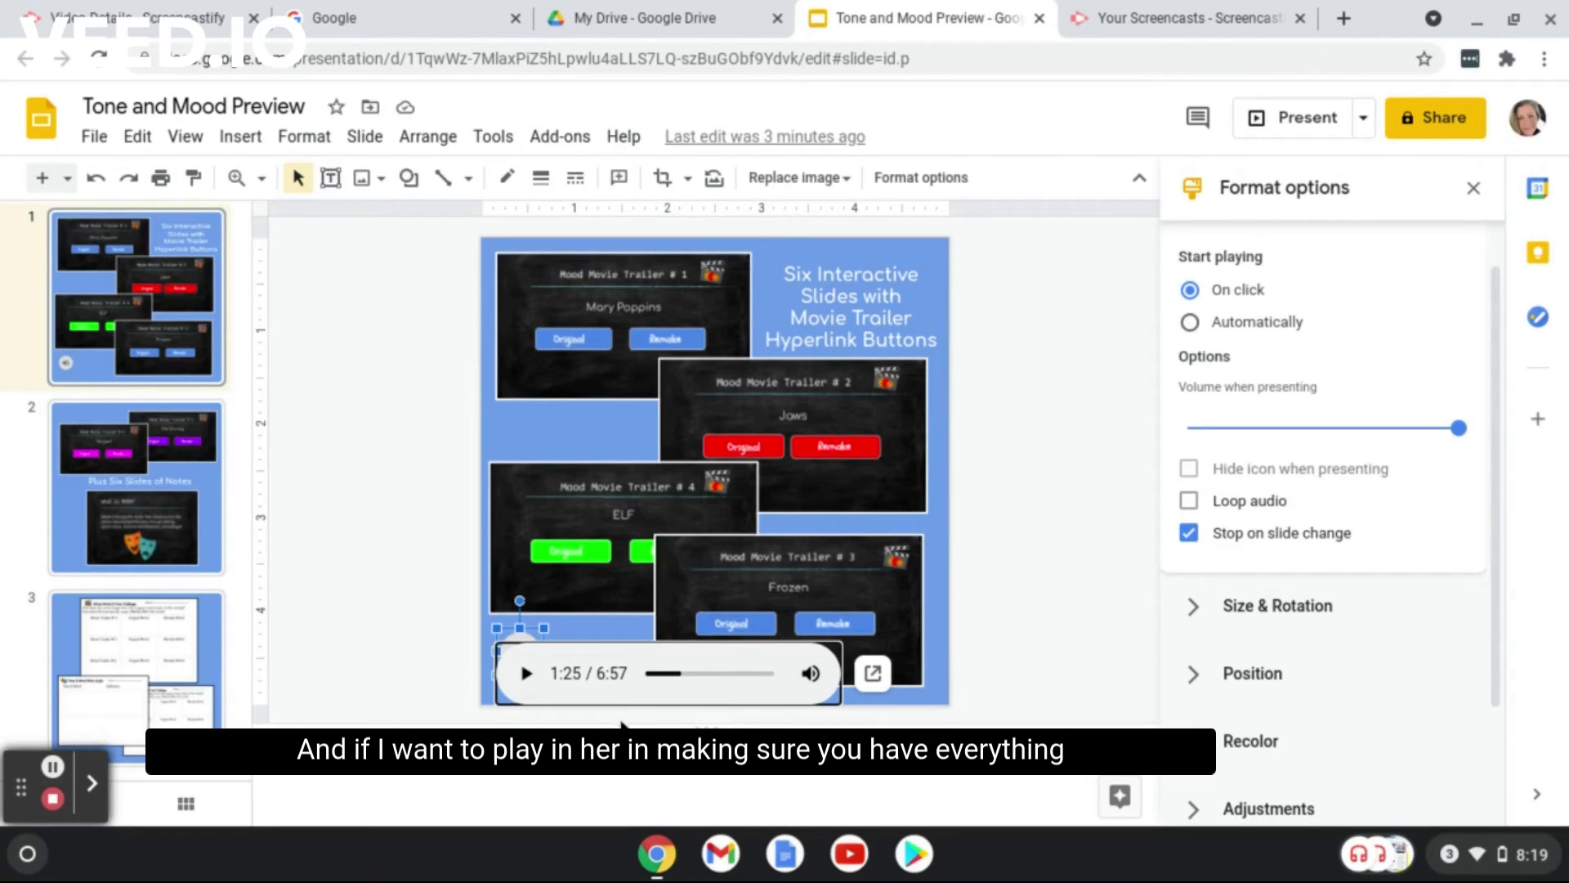
mouse_move(576, 693)
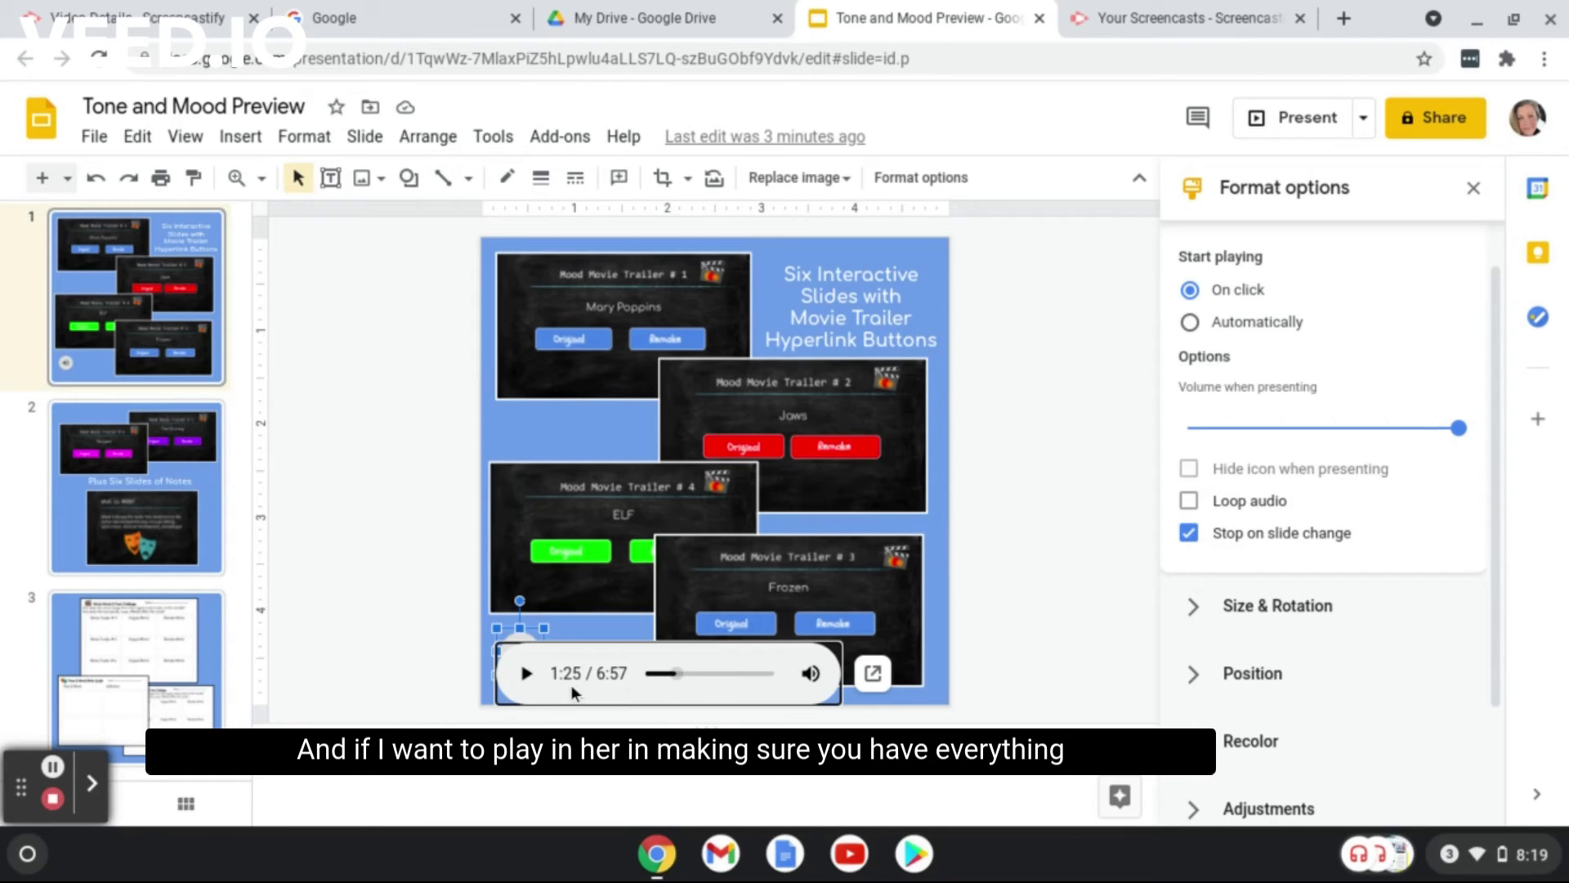
click(525, 673)
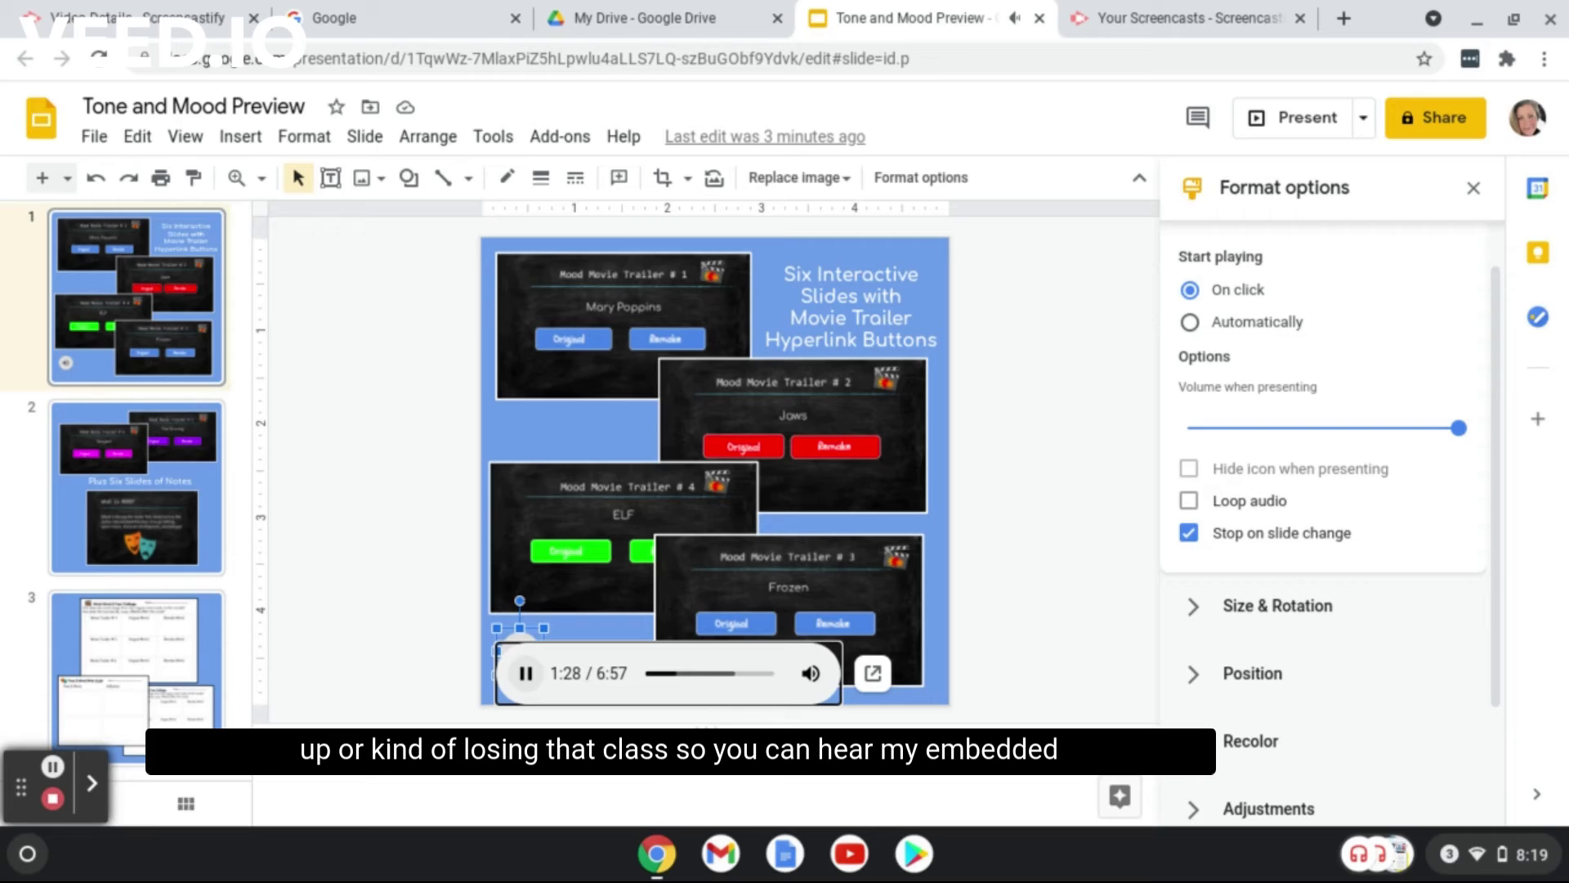
click(524, 673)
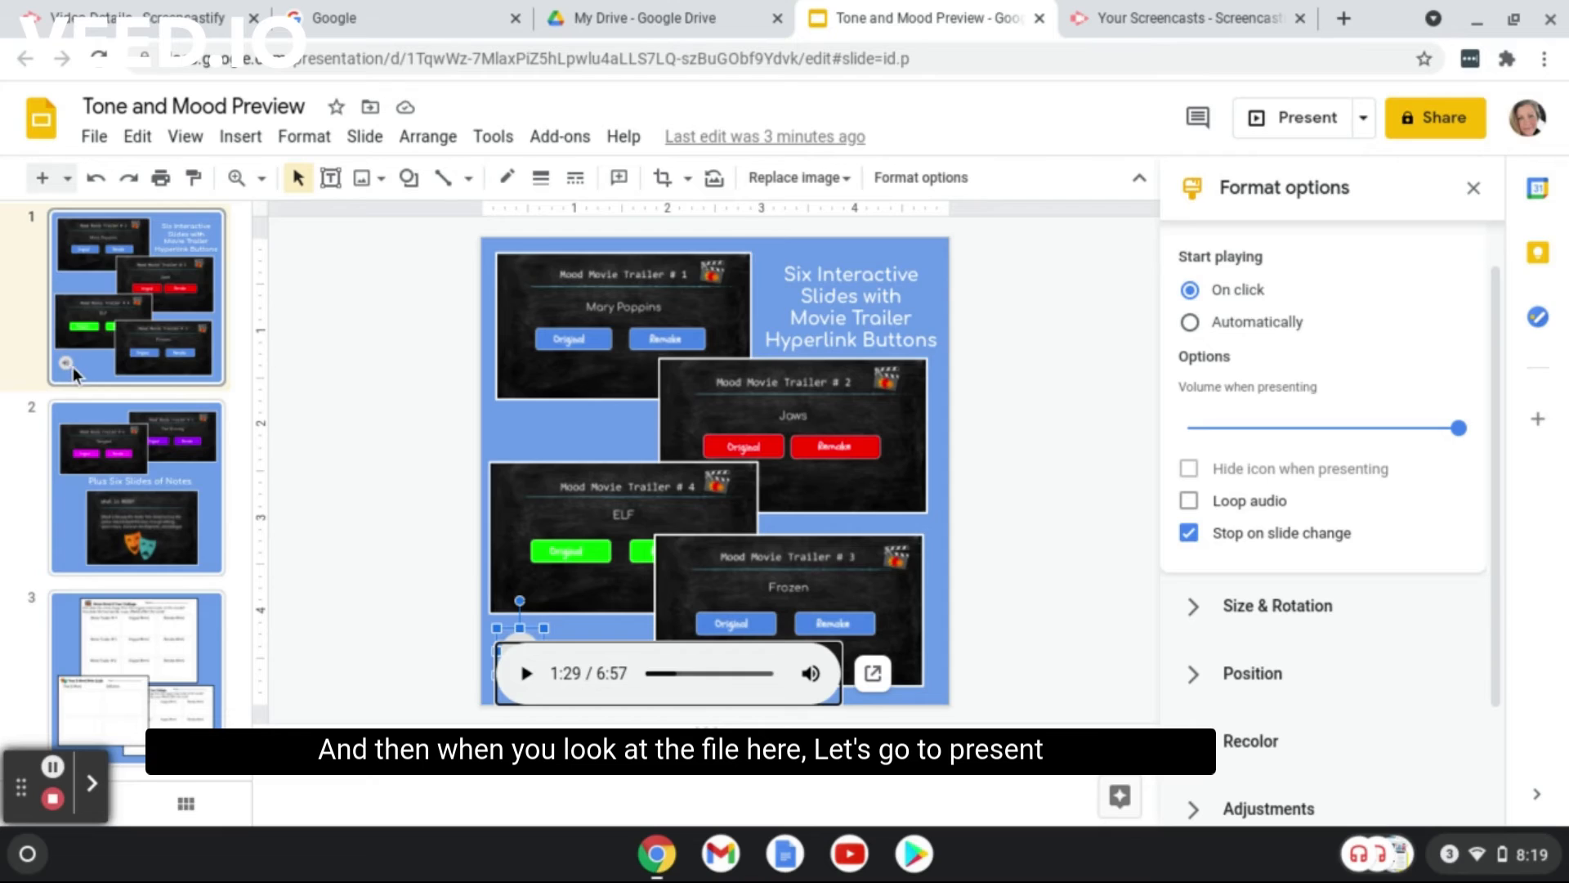
mouse_move(1305, 118)
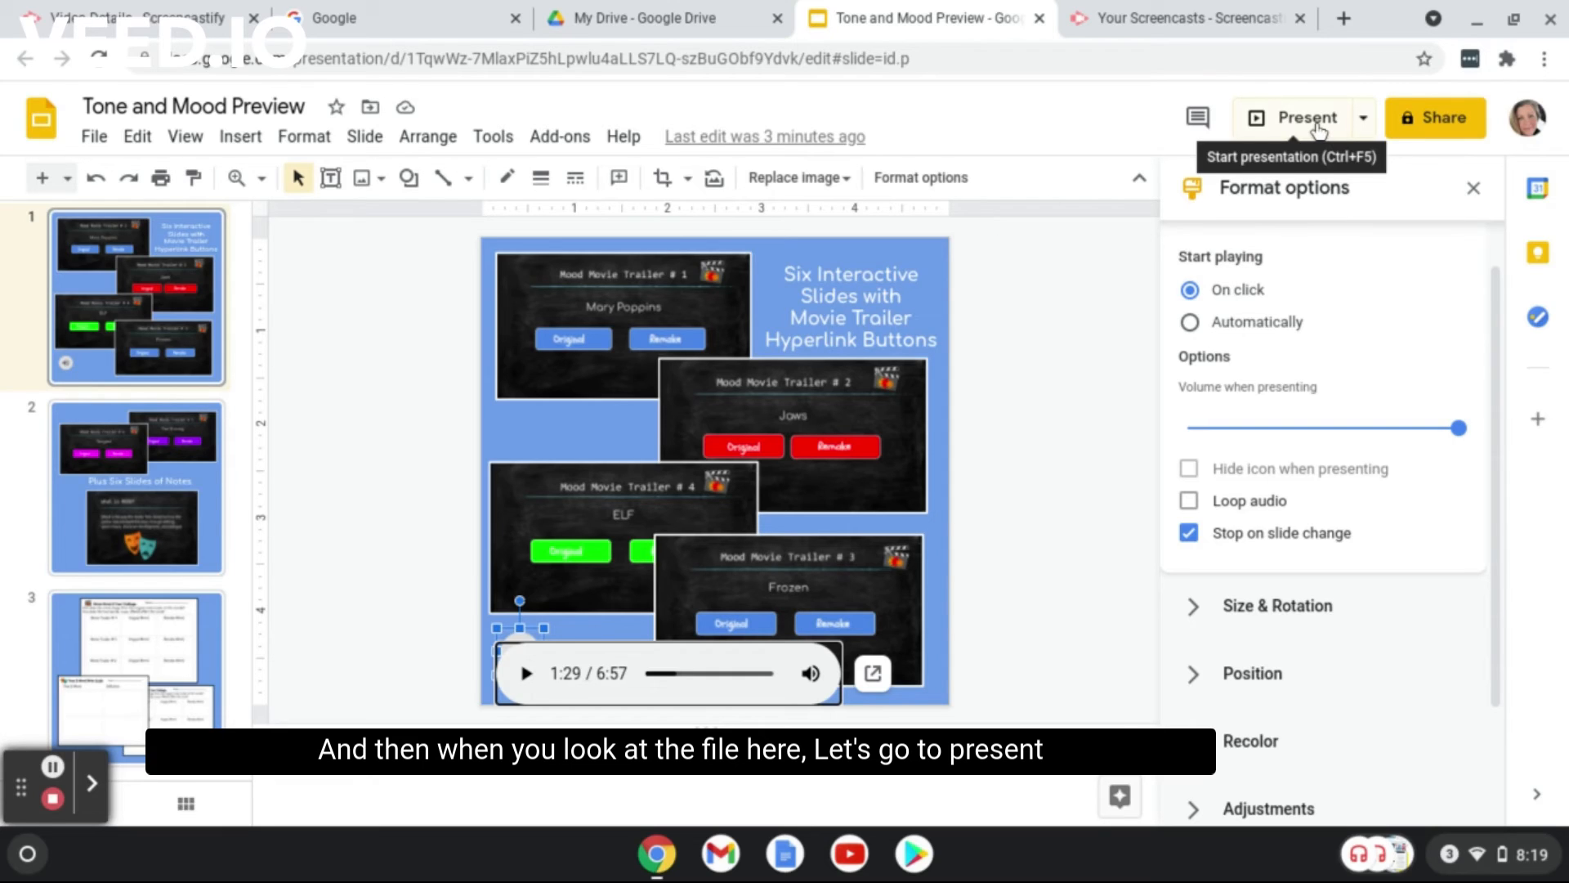
- Present the slideshow and play the title slide's embedded audio
click(1304, 118)
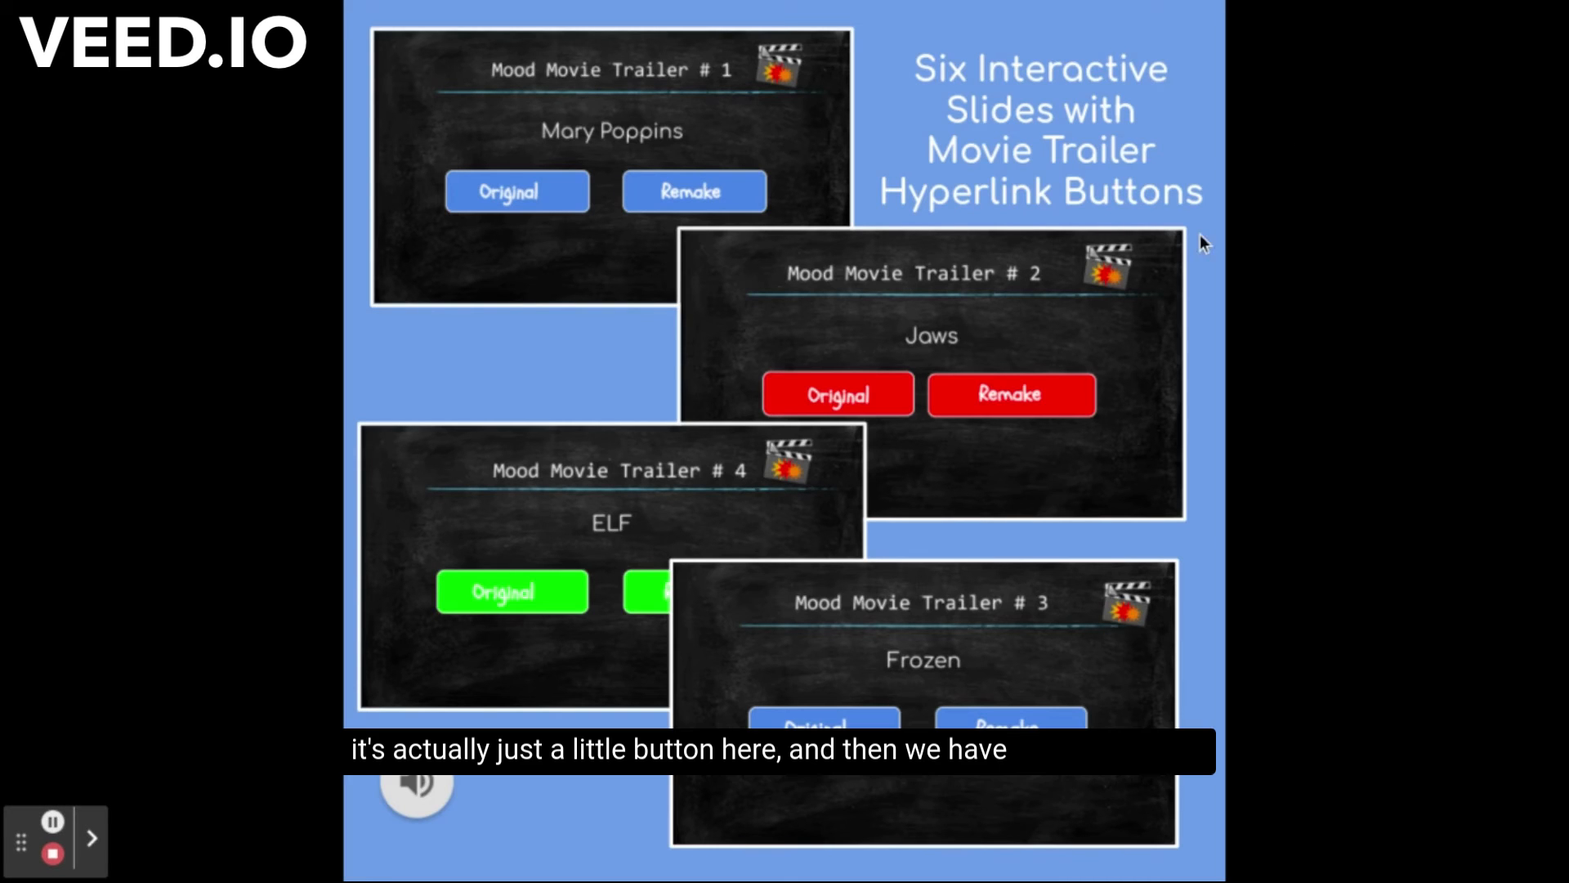
click(415, 785)
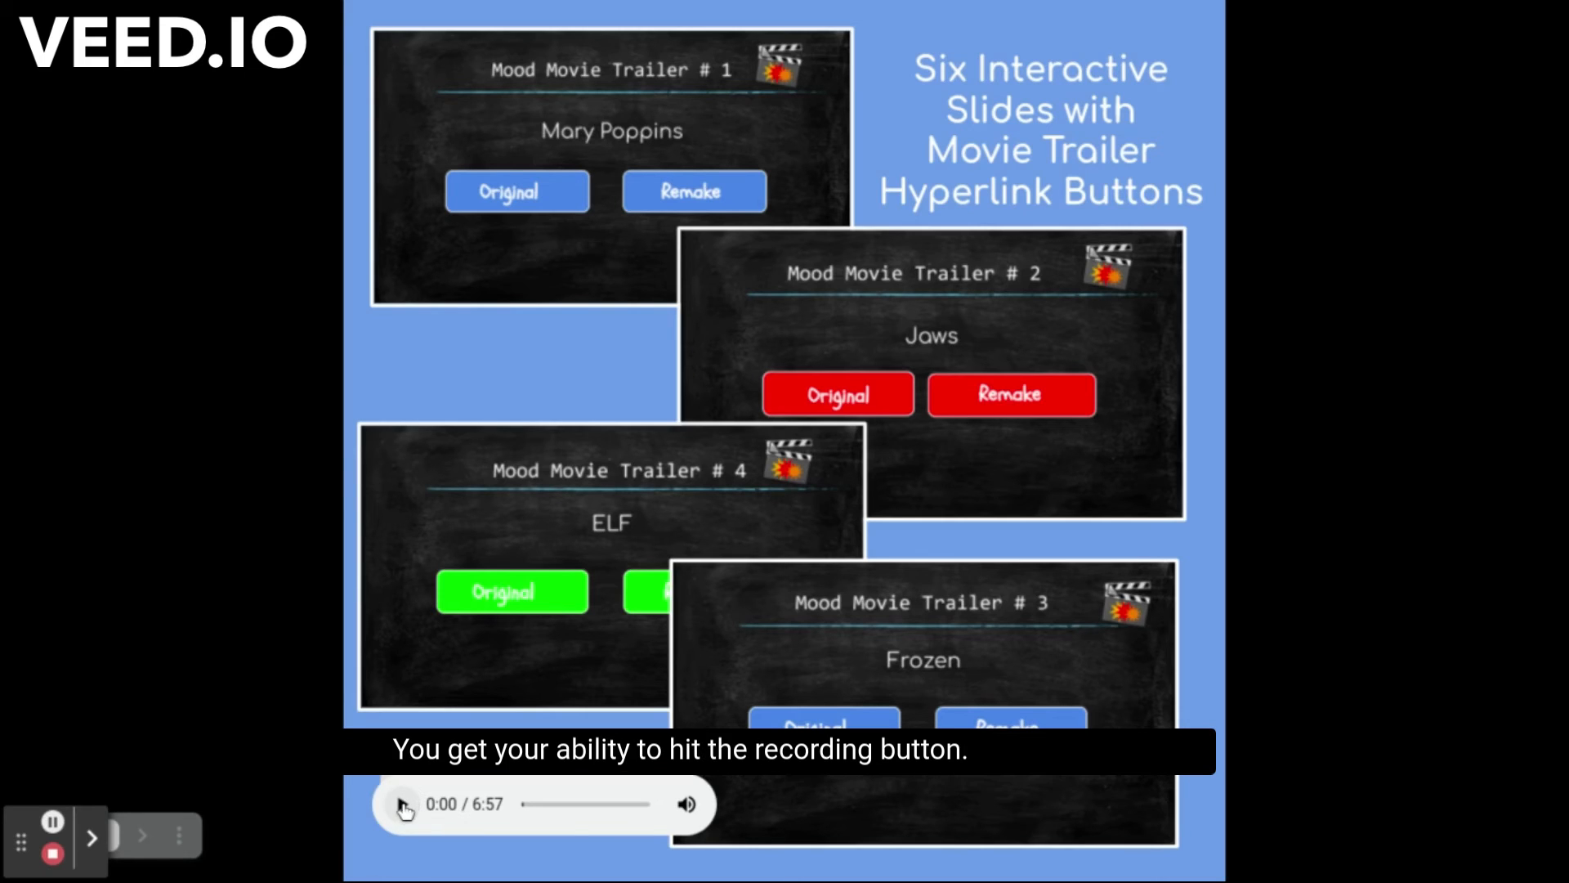
click(402, 804)
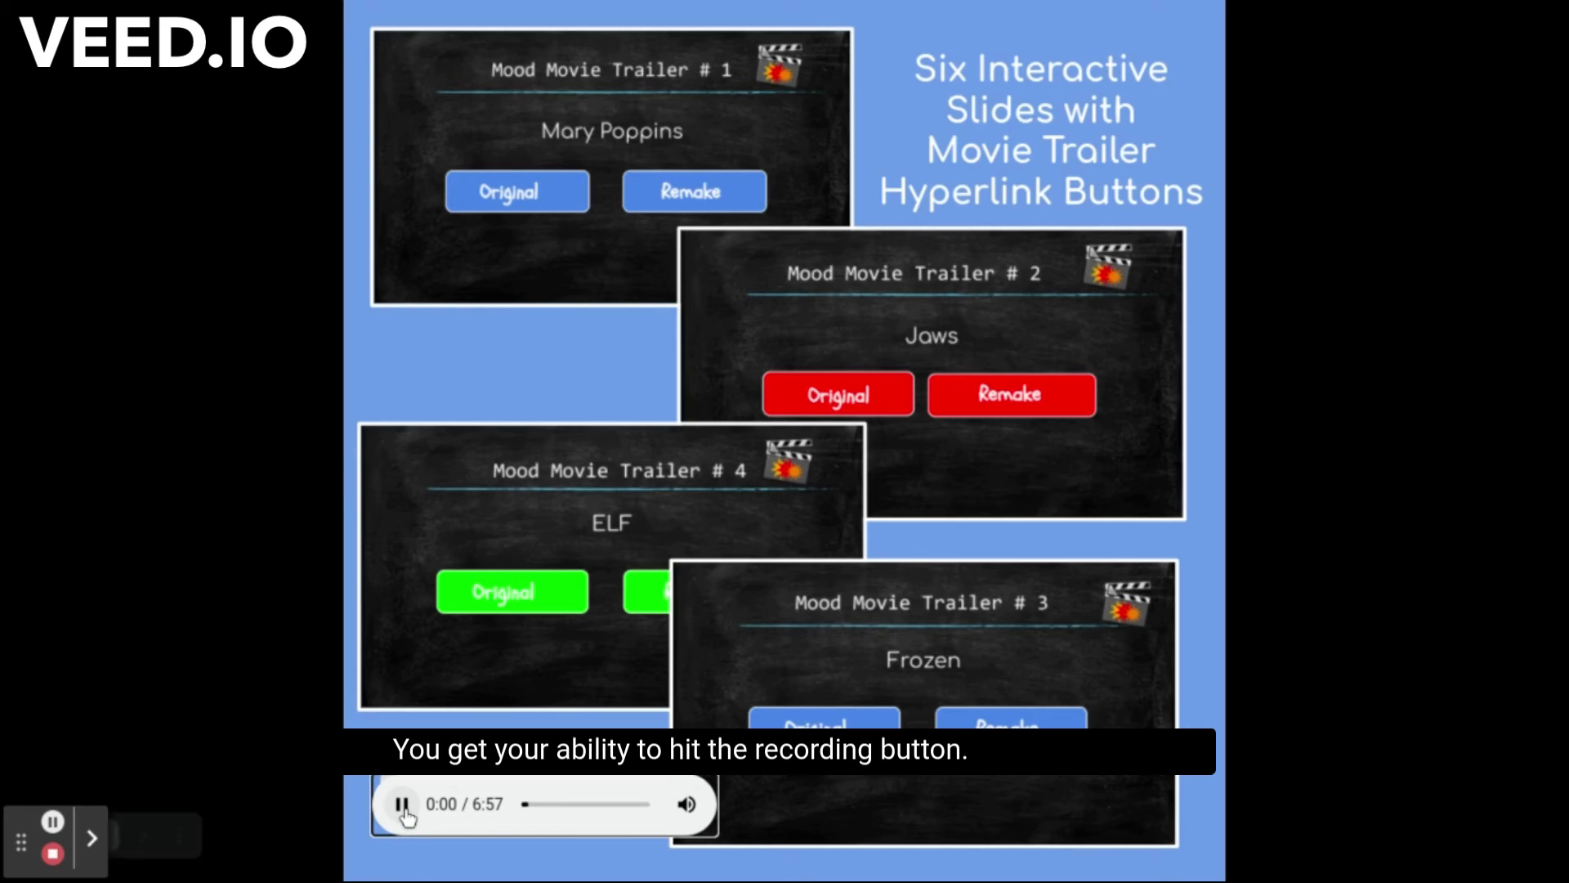
click(401, 803)
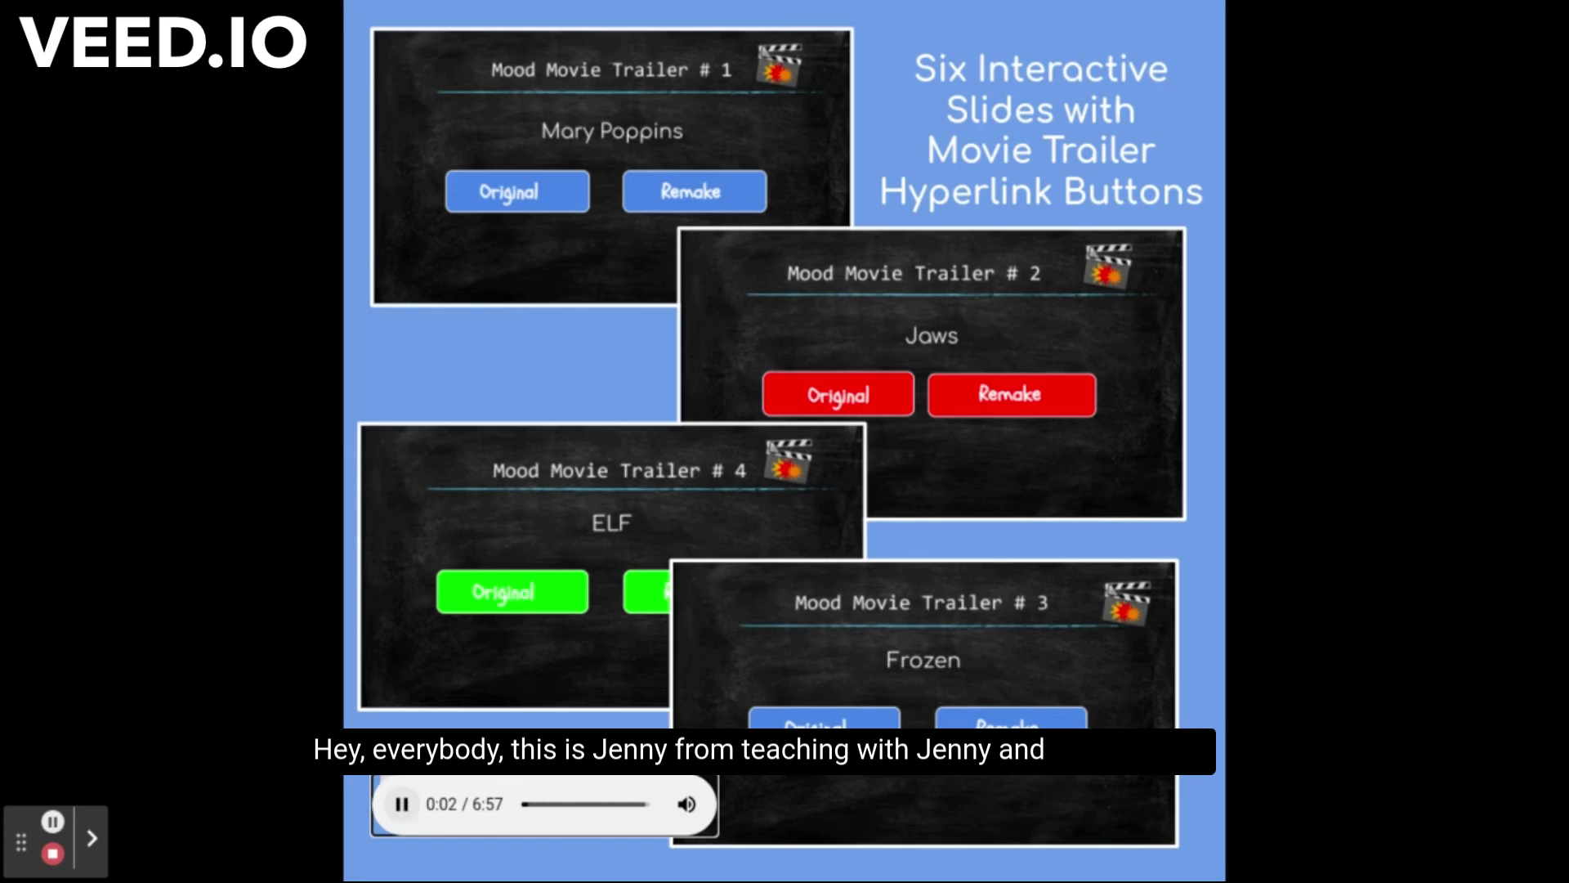
click(401, 804)
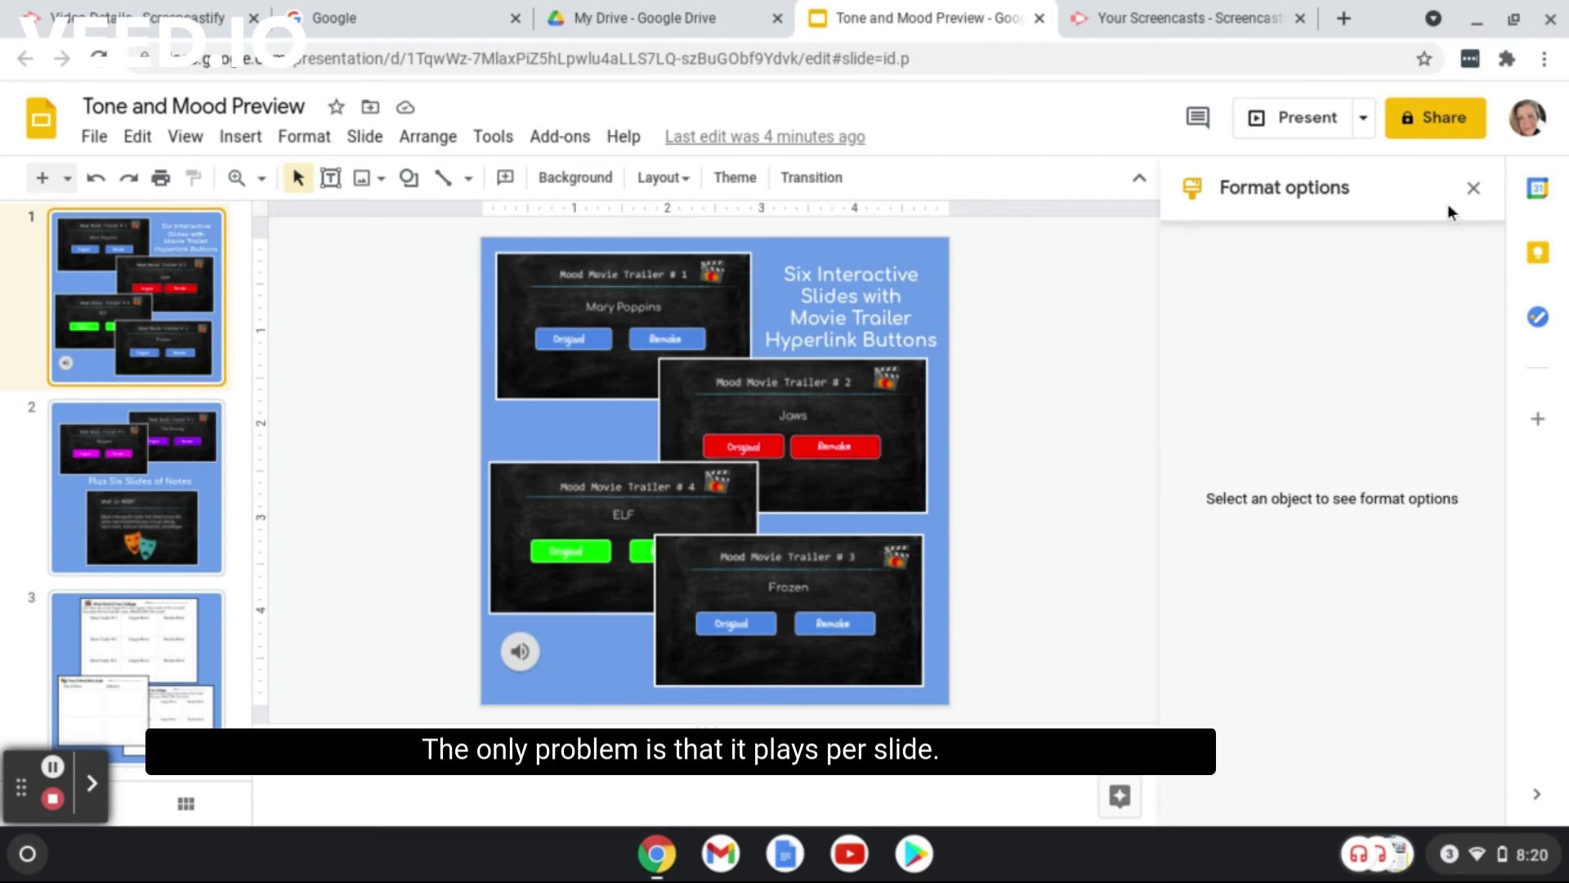
mouse_move(529, 710)
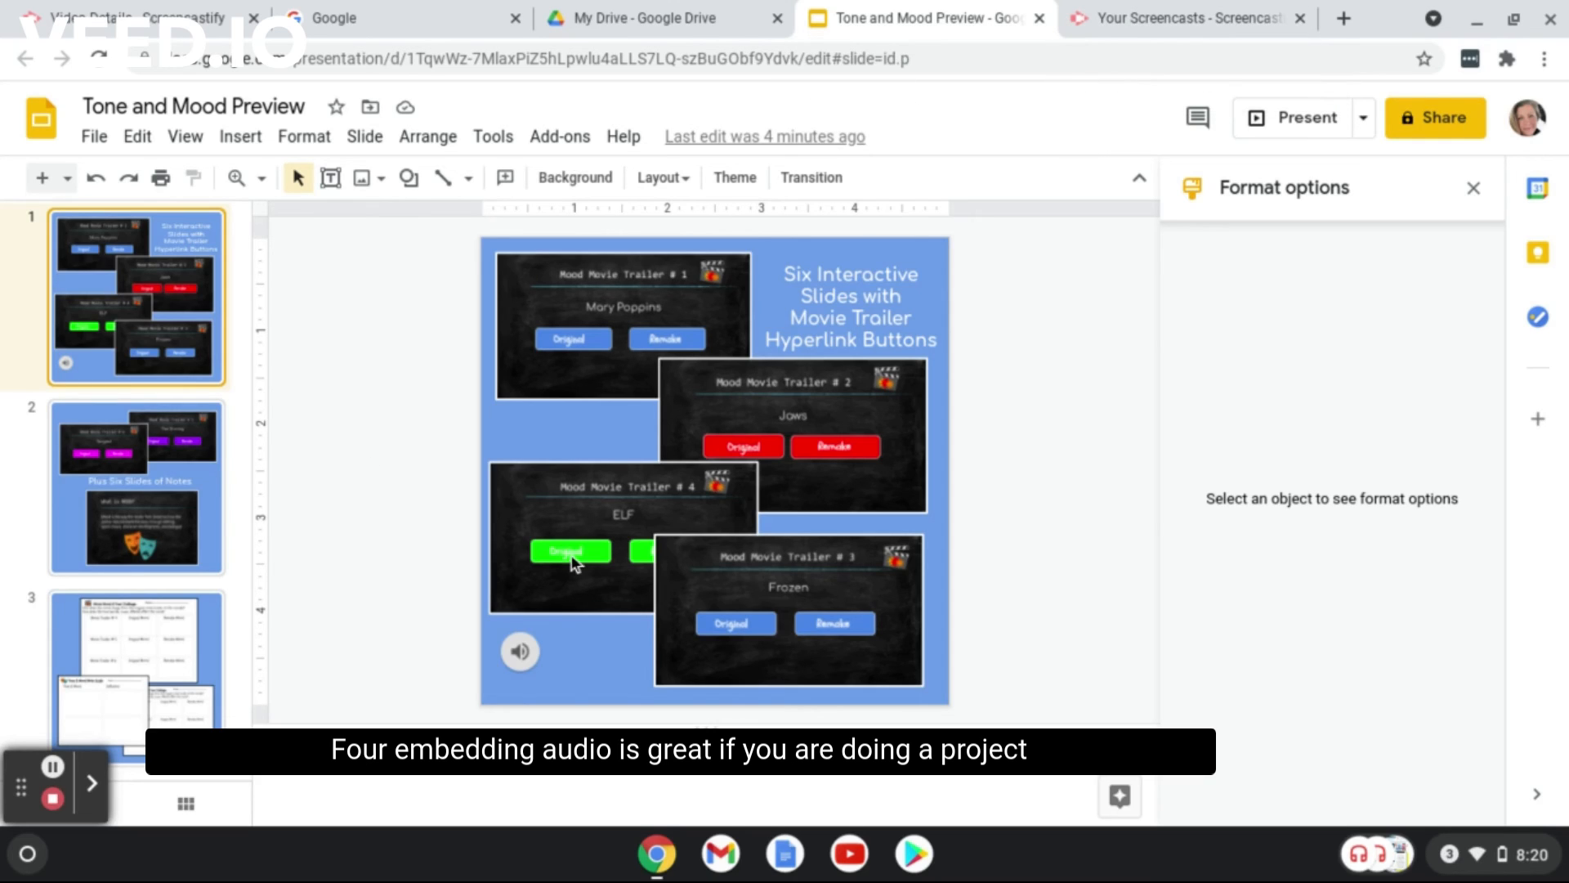
- Click the empty canvas to deselect the audio icon on the title slide
click(518, 651)
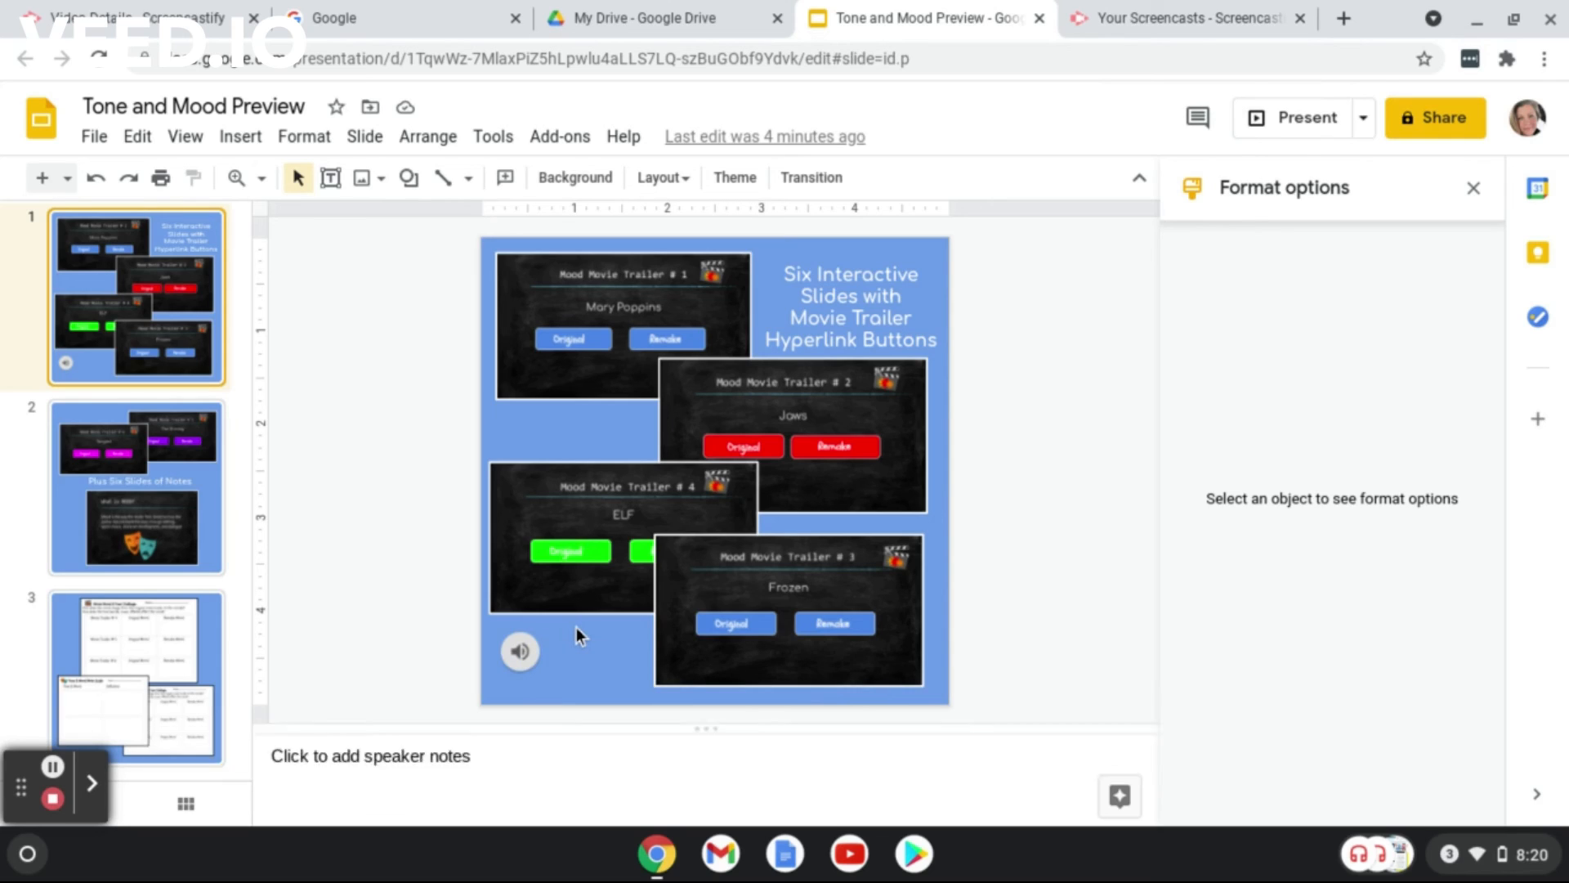
click(518, 651)
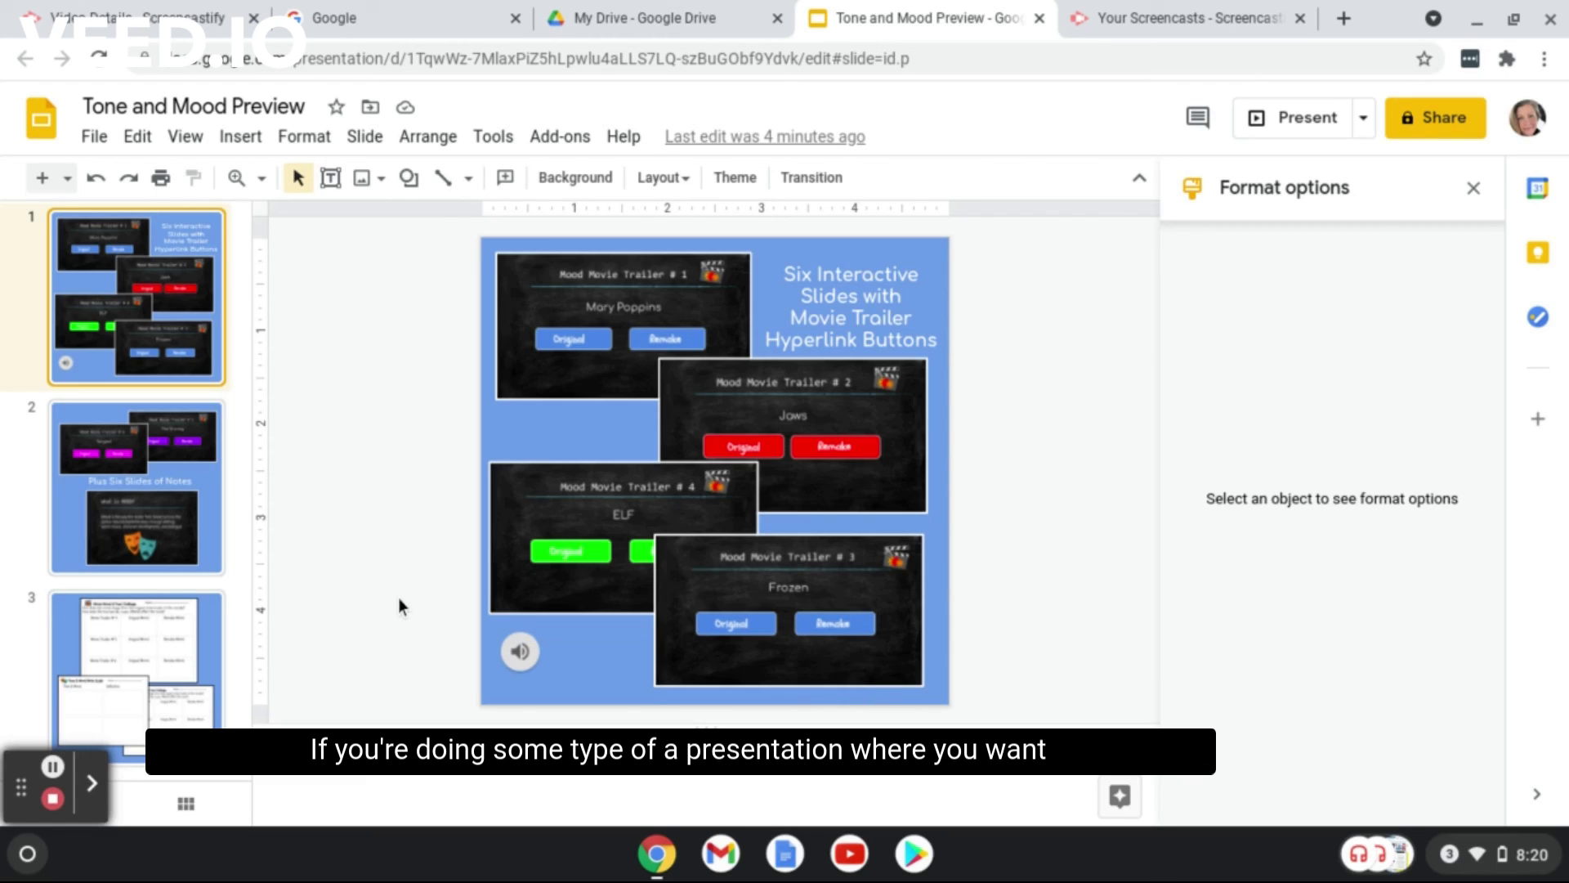
mouse_move(383, 596)
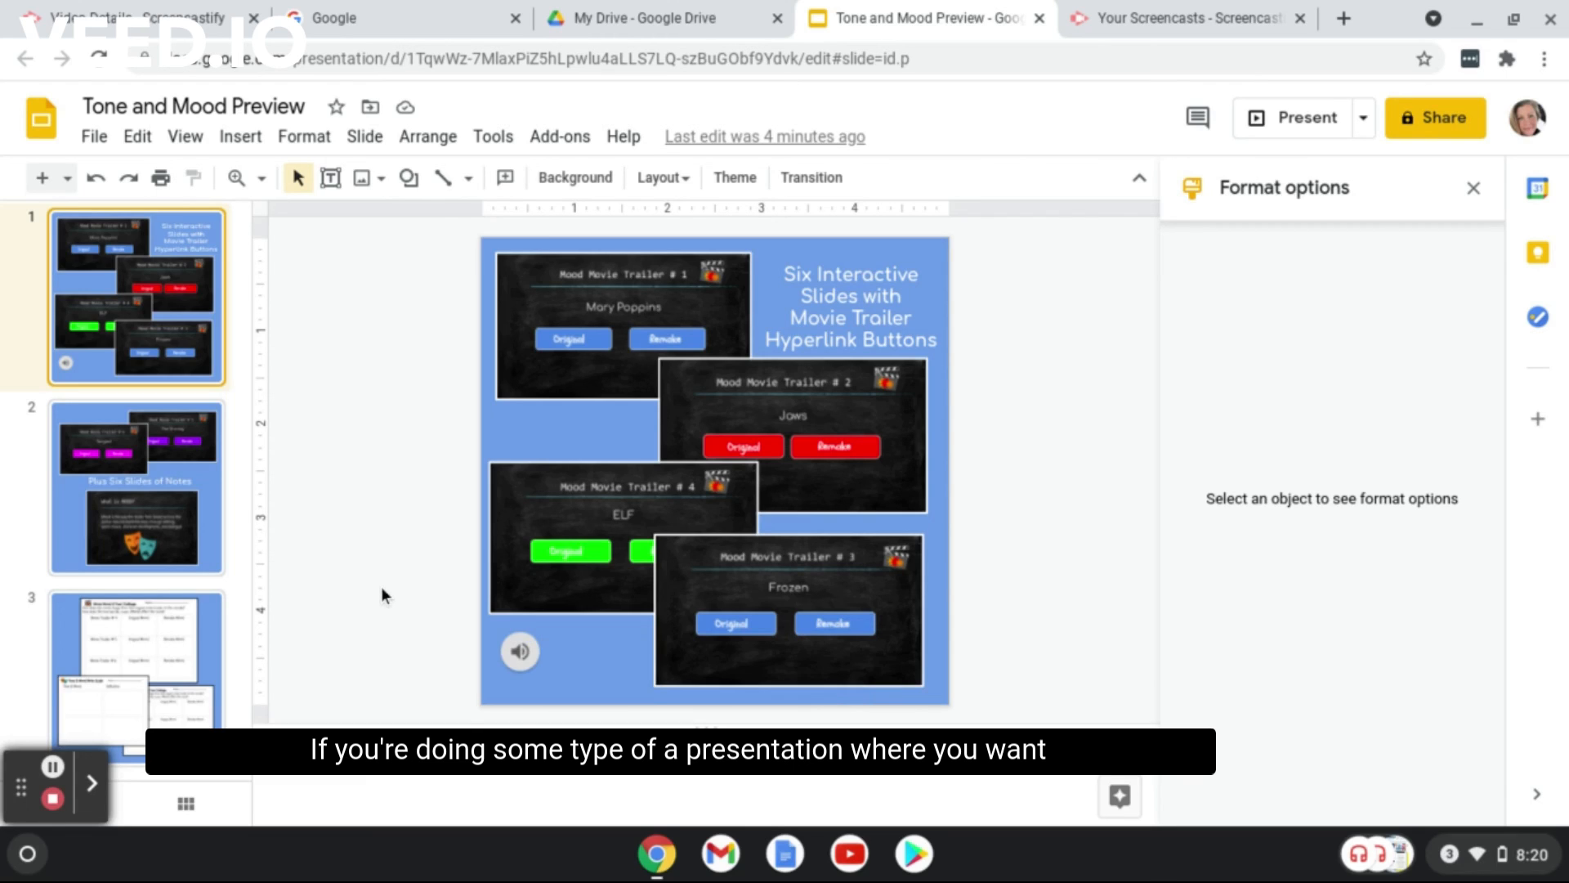